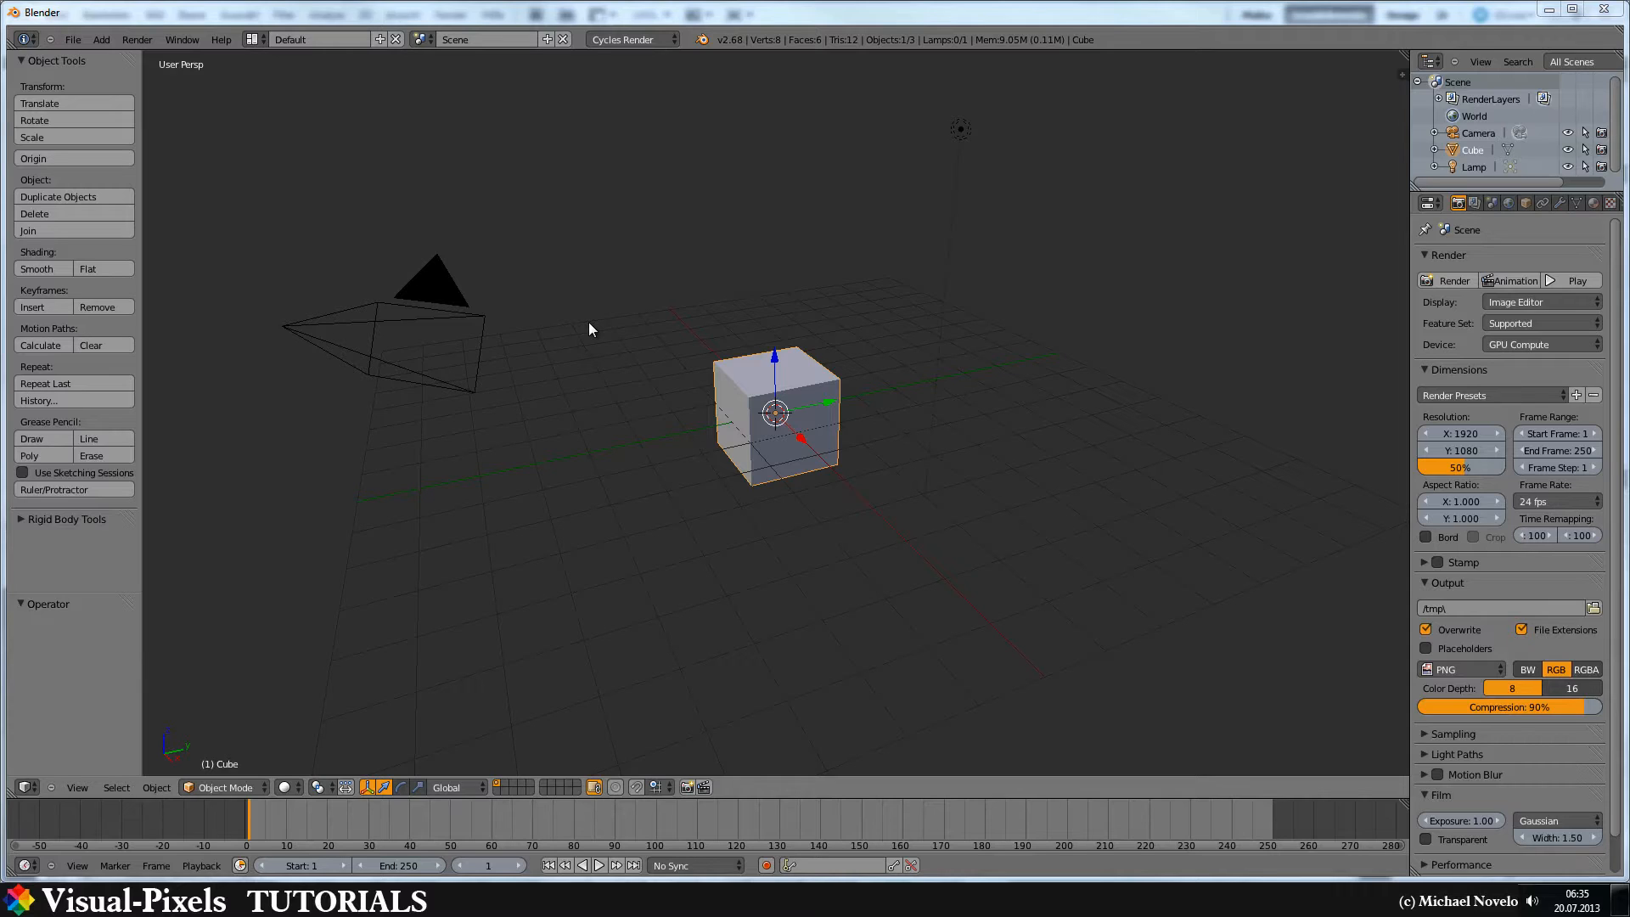
{"action": "mouse_move", "coordinate": [768, 387]}
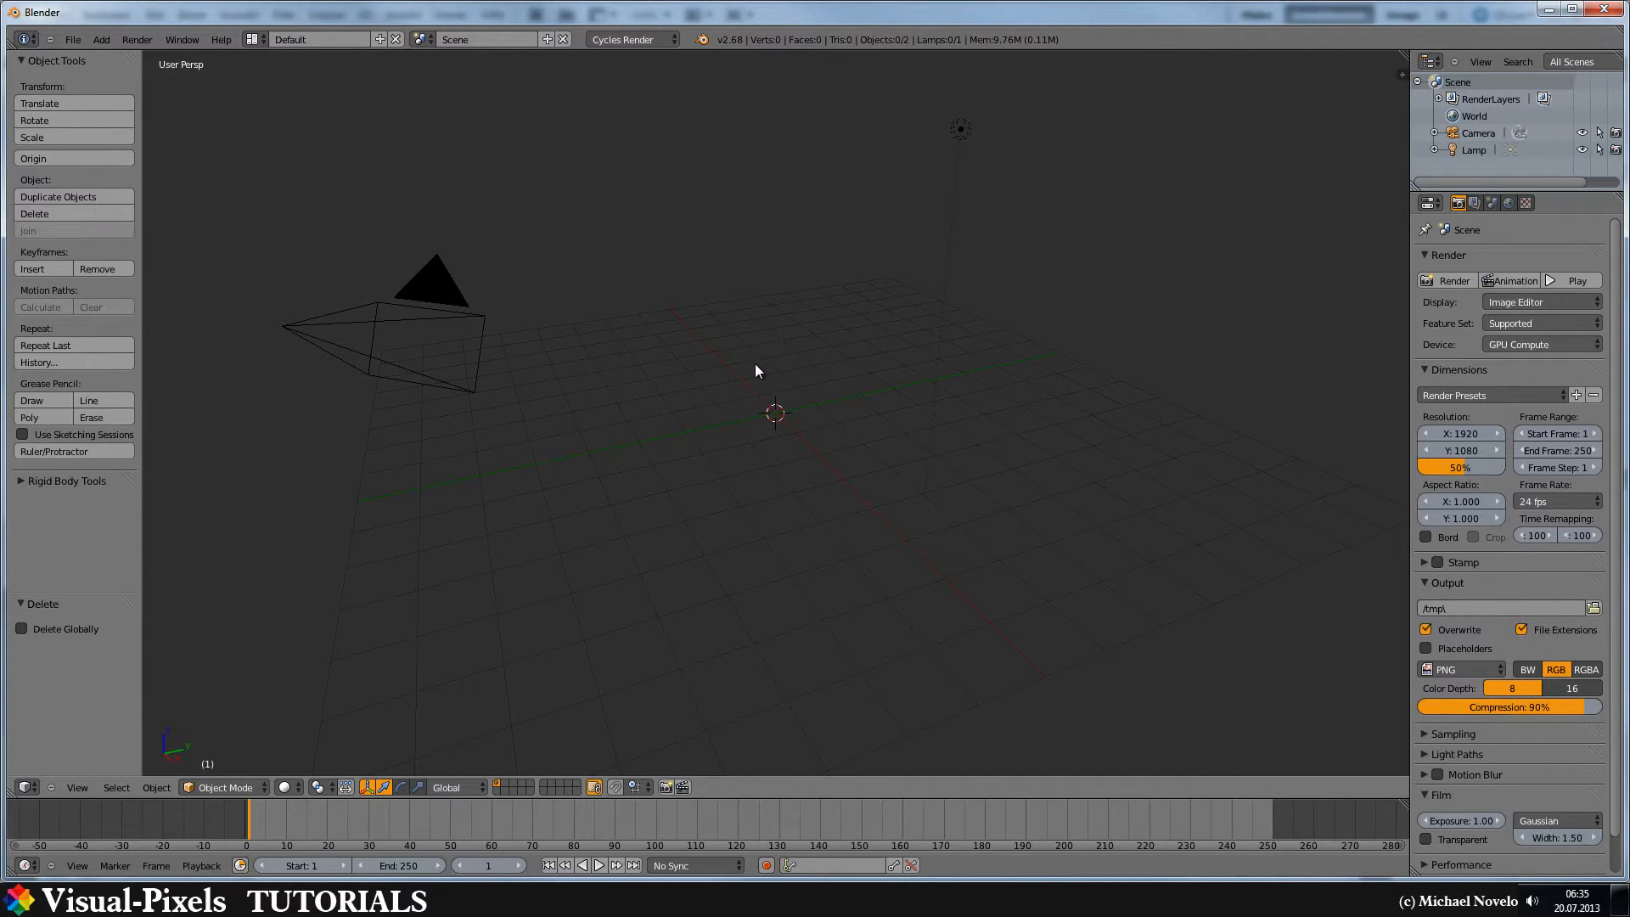
{"action": "mouse_move", "coordinate": [778, 364]}
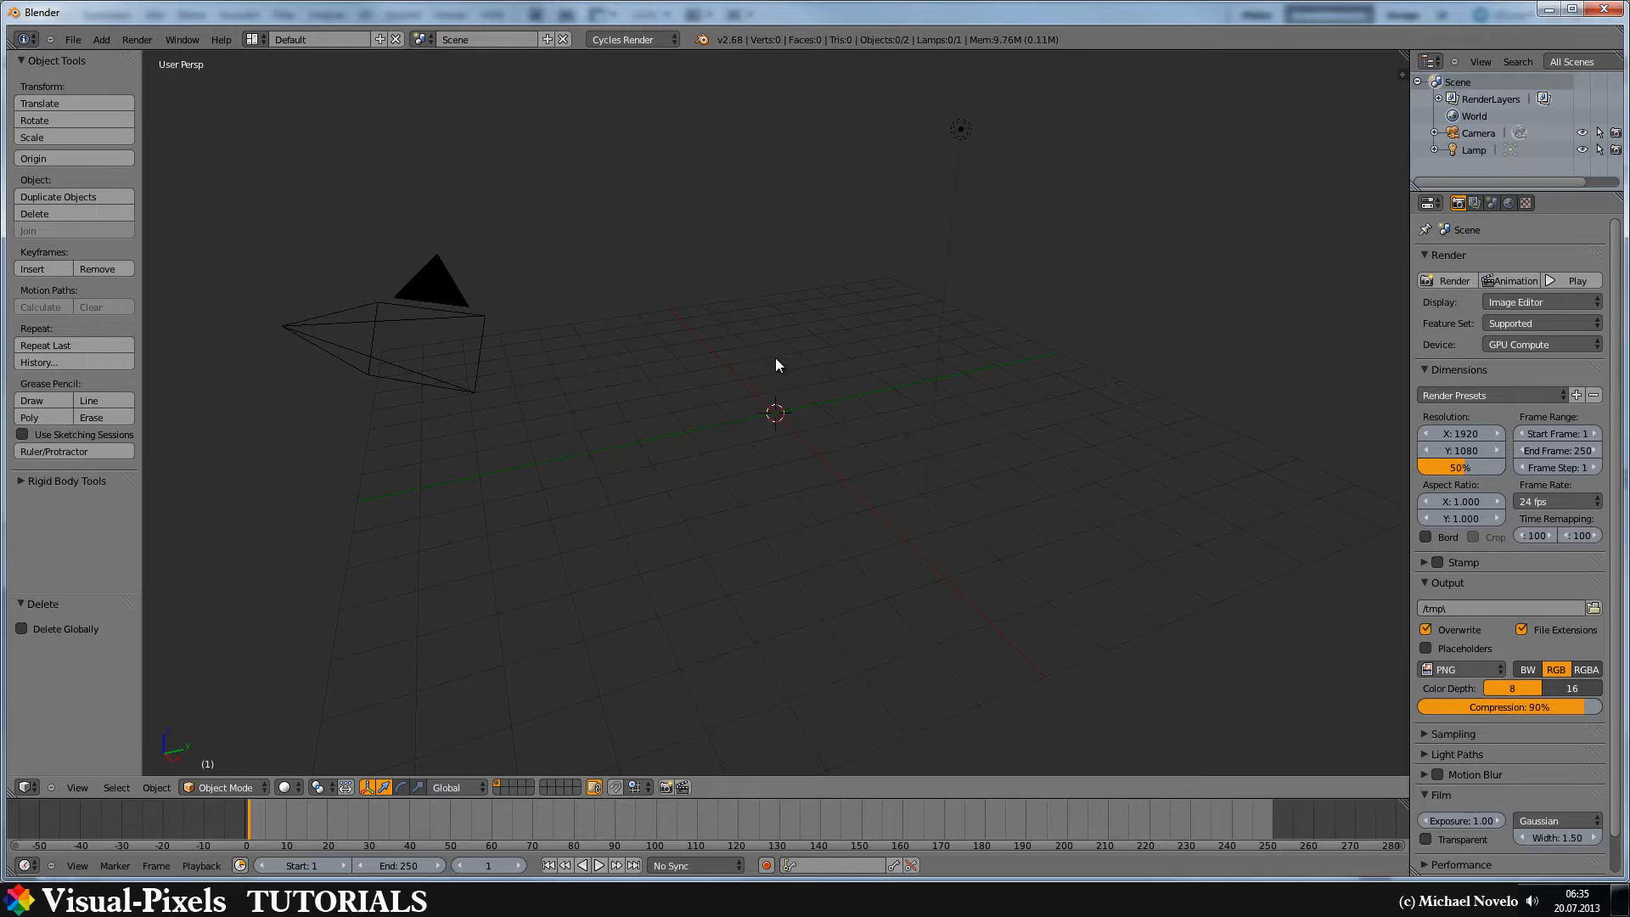
Add a Suzanne monkey head mesh to the scene.
{"action": "left_click", "coordinate": [100, 40]}
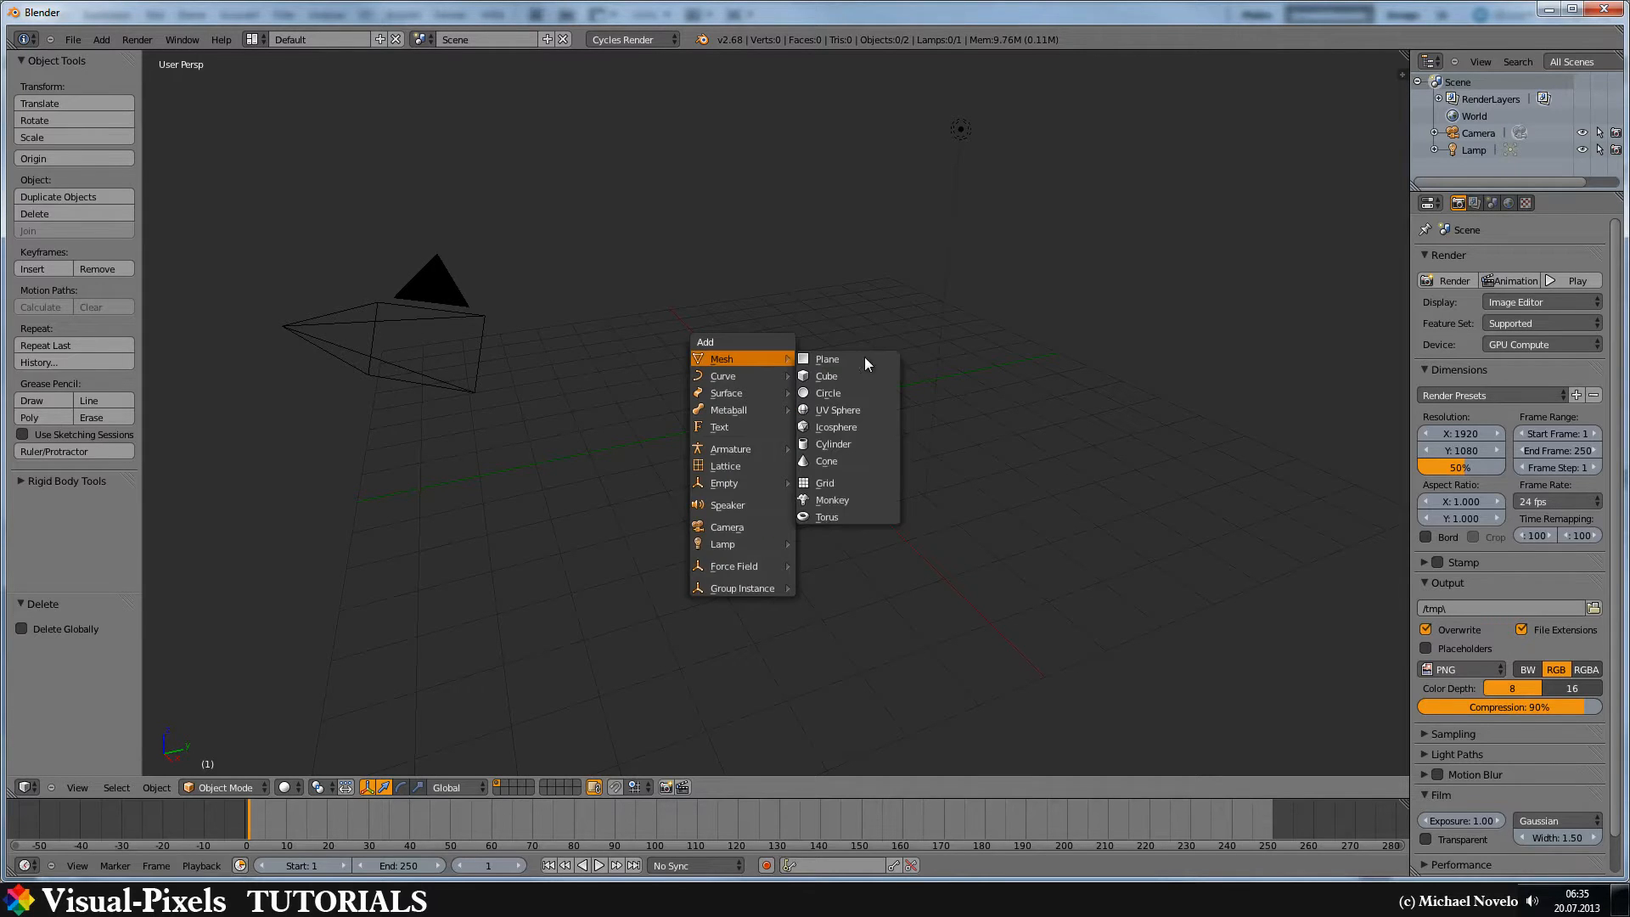
{"action": "left_click", "coordinate": [832, 500]}
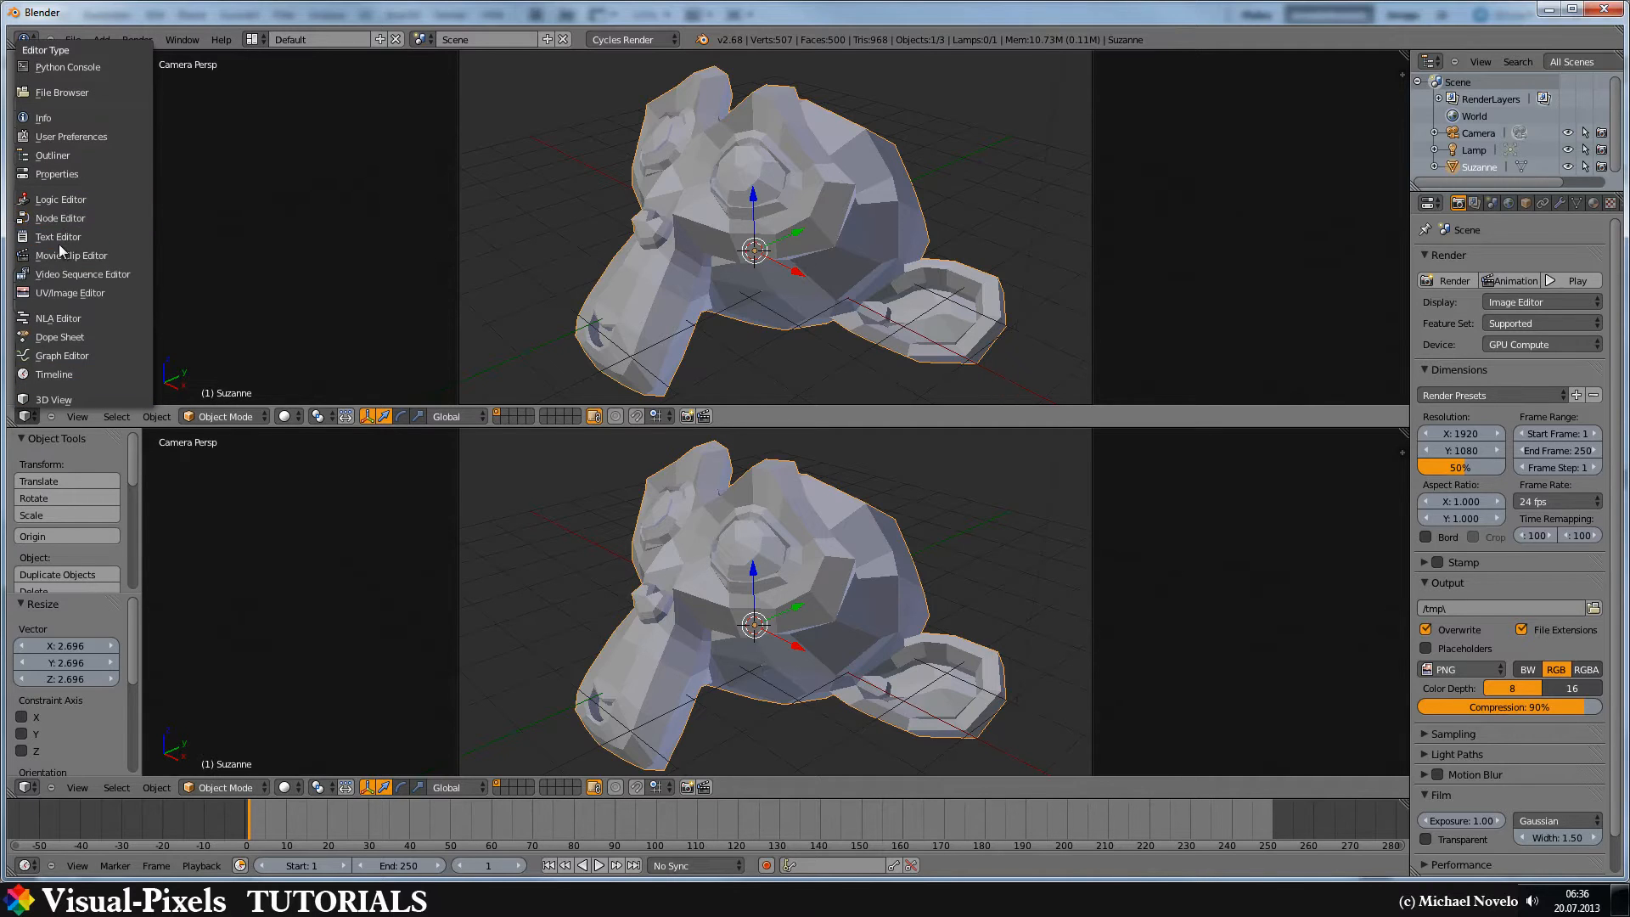
Switch the upper pane to the Node Editor and bring up Suzanne's material settings.
{"action": "left_click", "coordinate": [55, 218]}
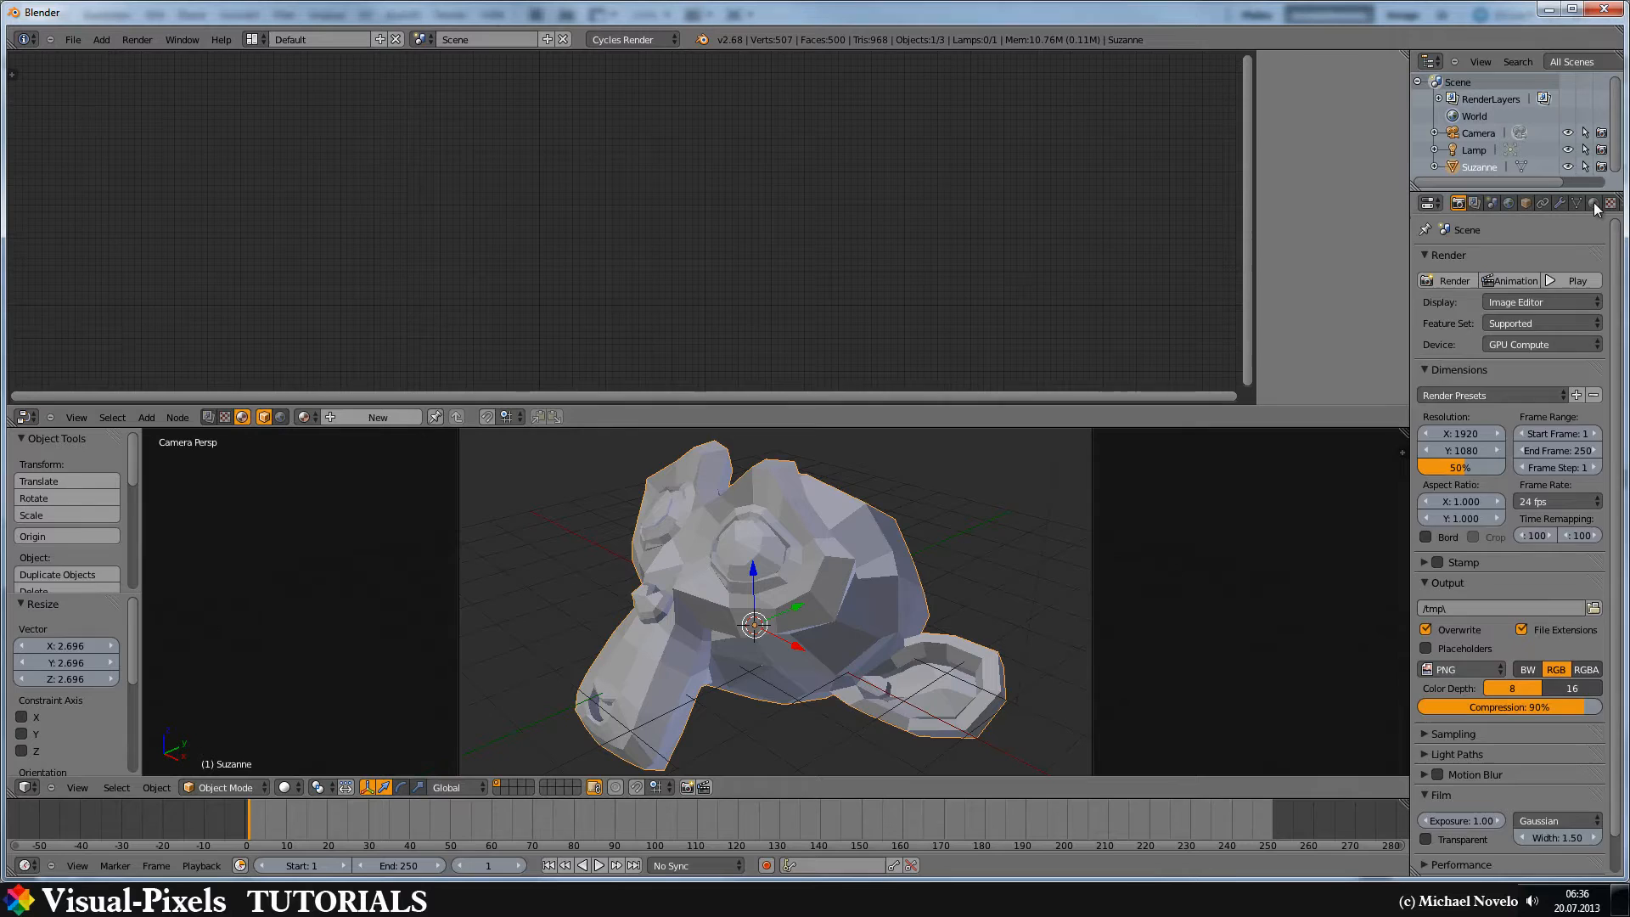
{"action": "left_click", "coordinate": [1596, 203]}
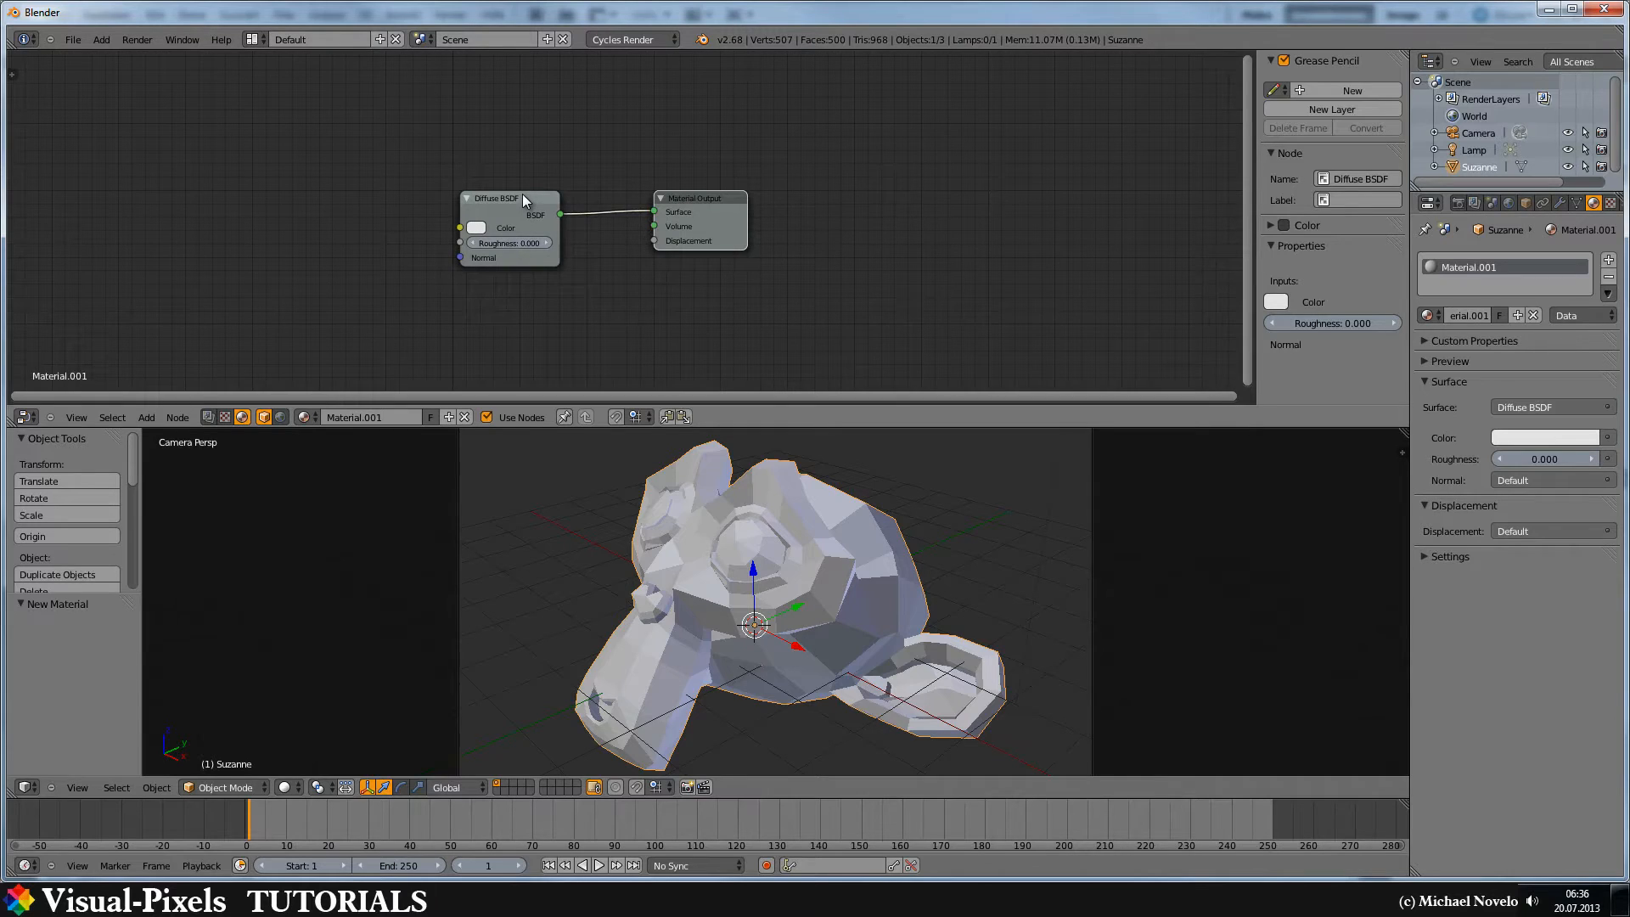
{"action": "mouse_move", "coordinate": [485, 199]}
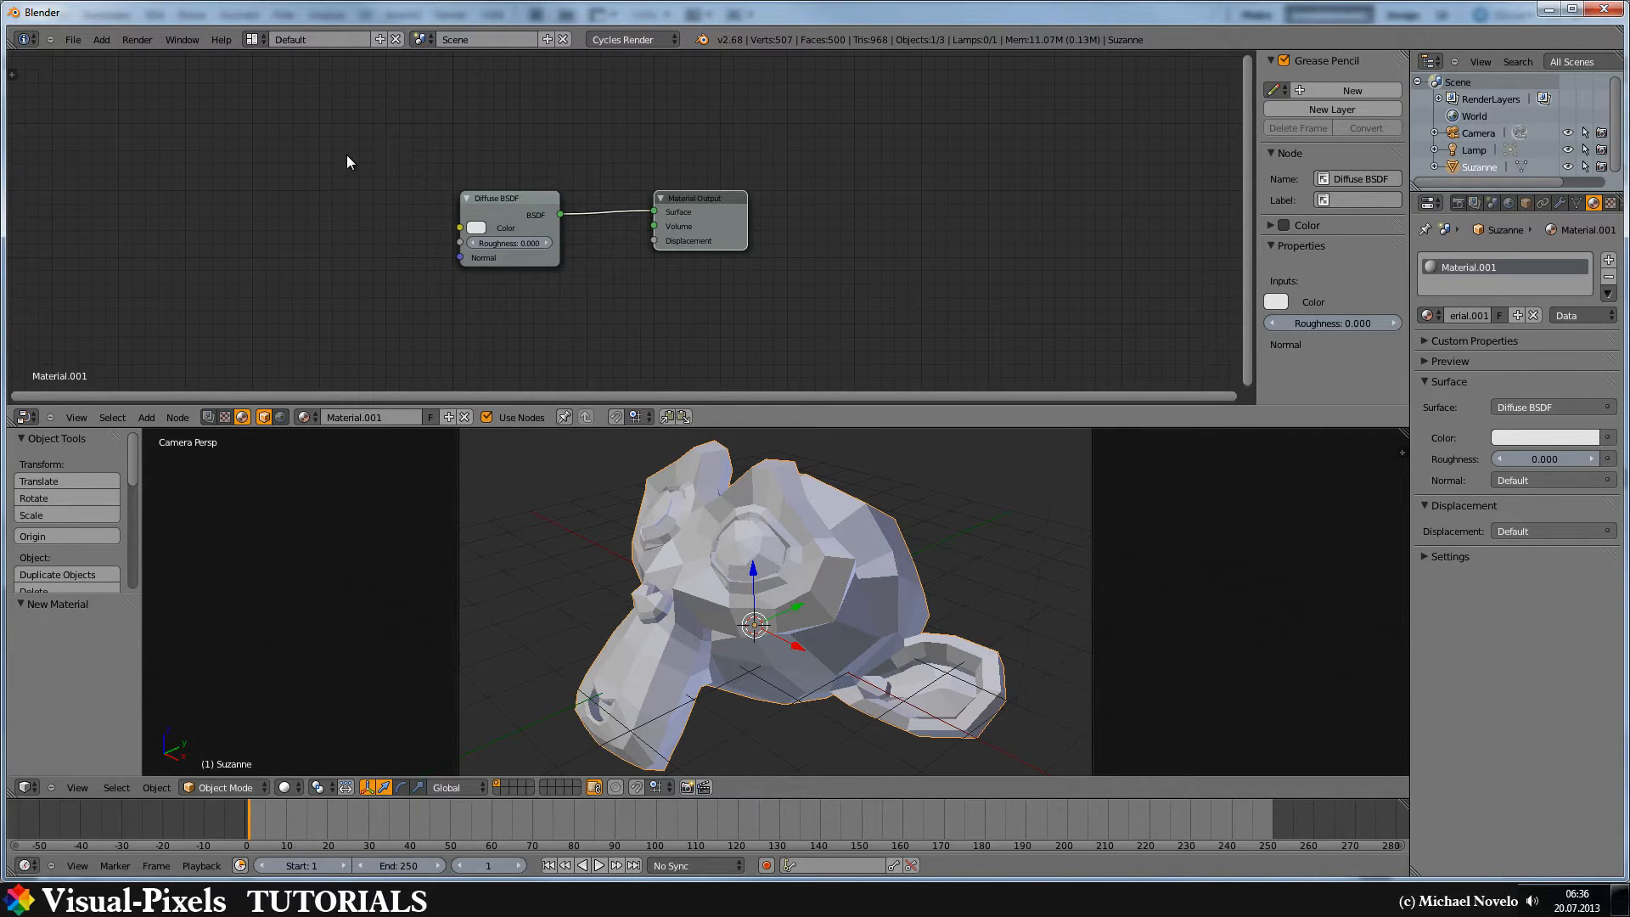
Add a Wireframe input node and move the Diffuse BSDF node below it.
{"action": "left_click", "coordinate": [146, 417]}
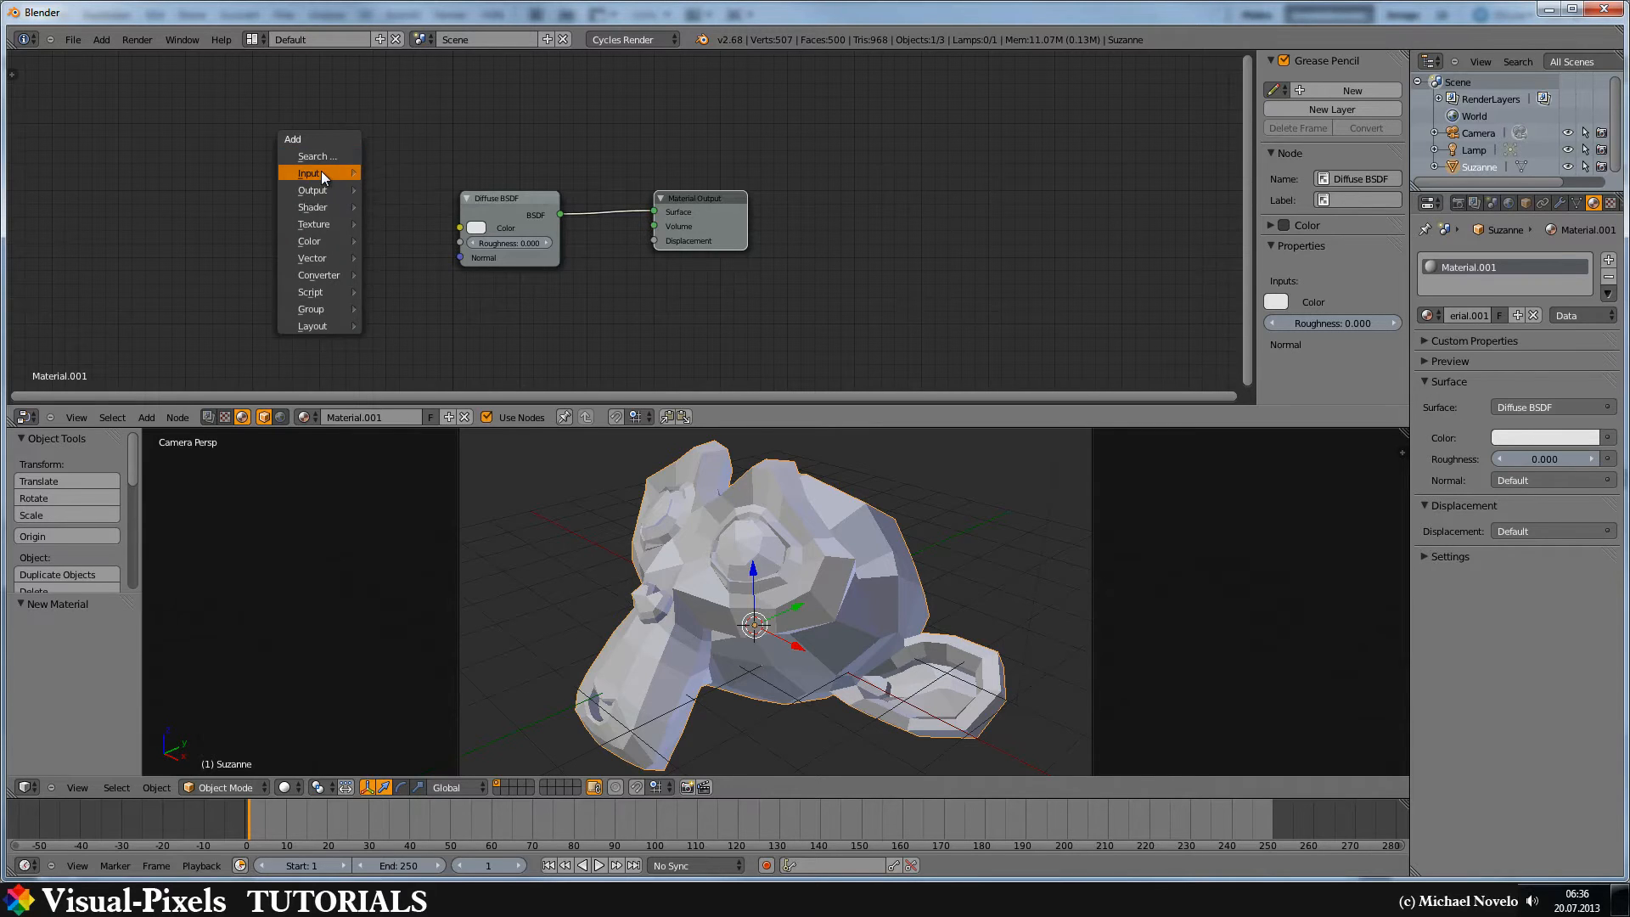
{"action": "left_click", "coordinate": [308, 173]}
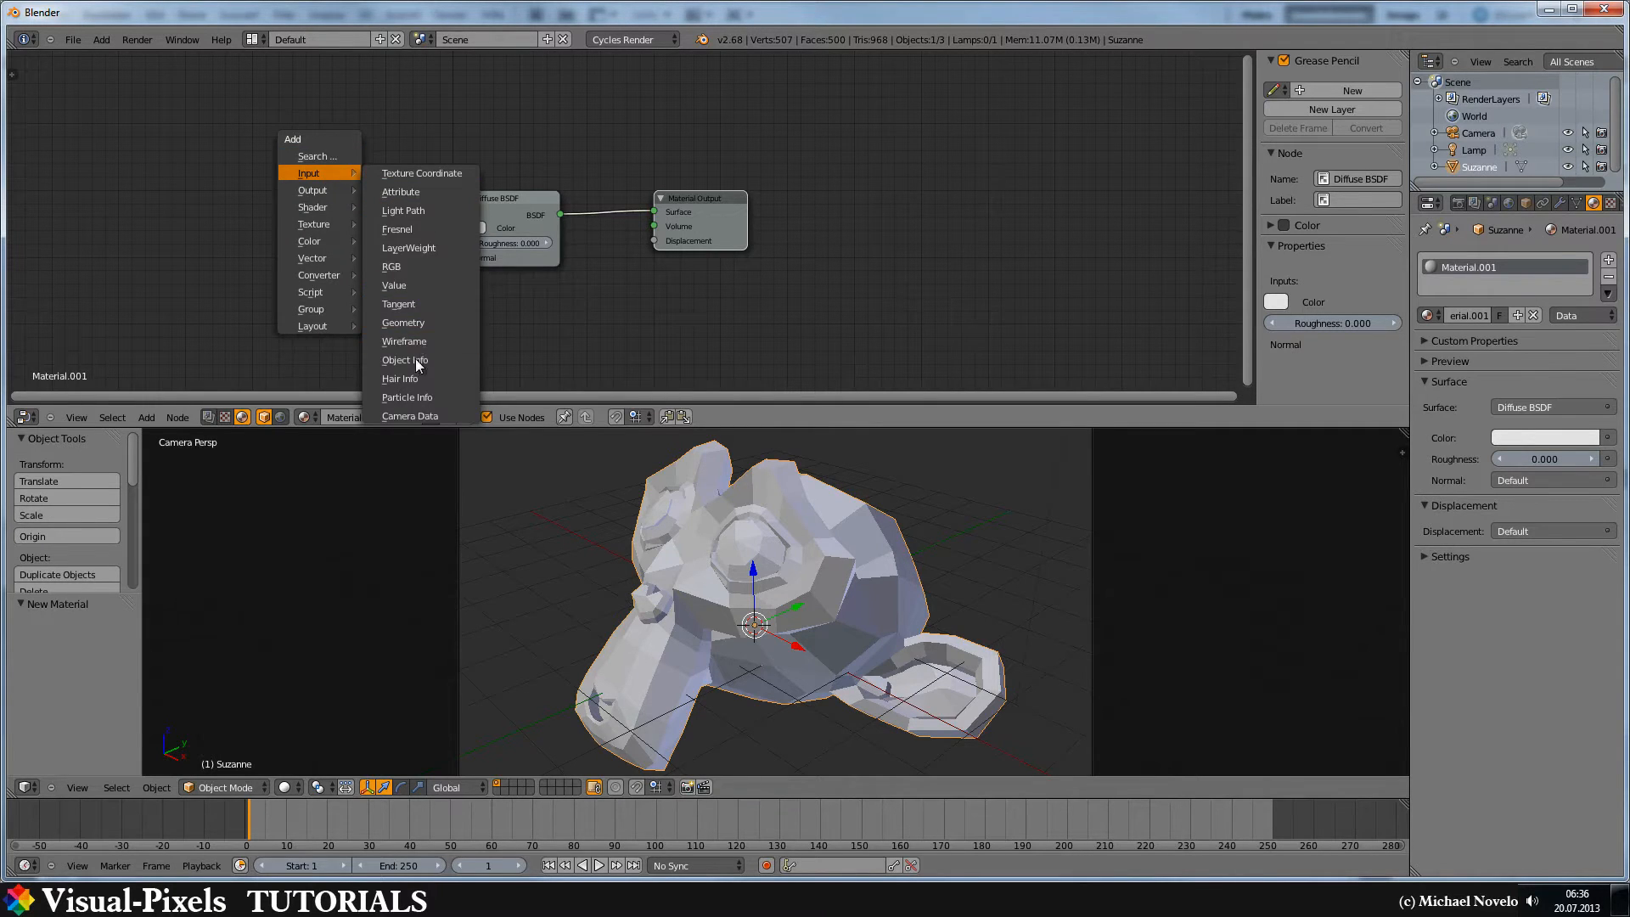
{"action": "mouse_move", "coordinate": [417, 347]}
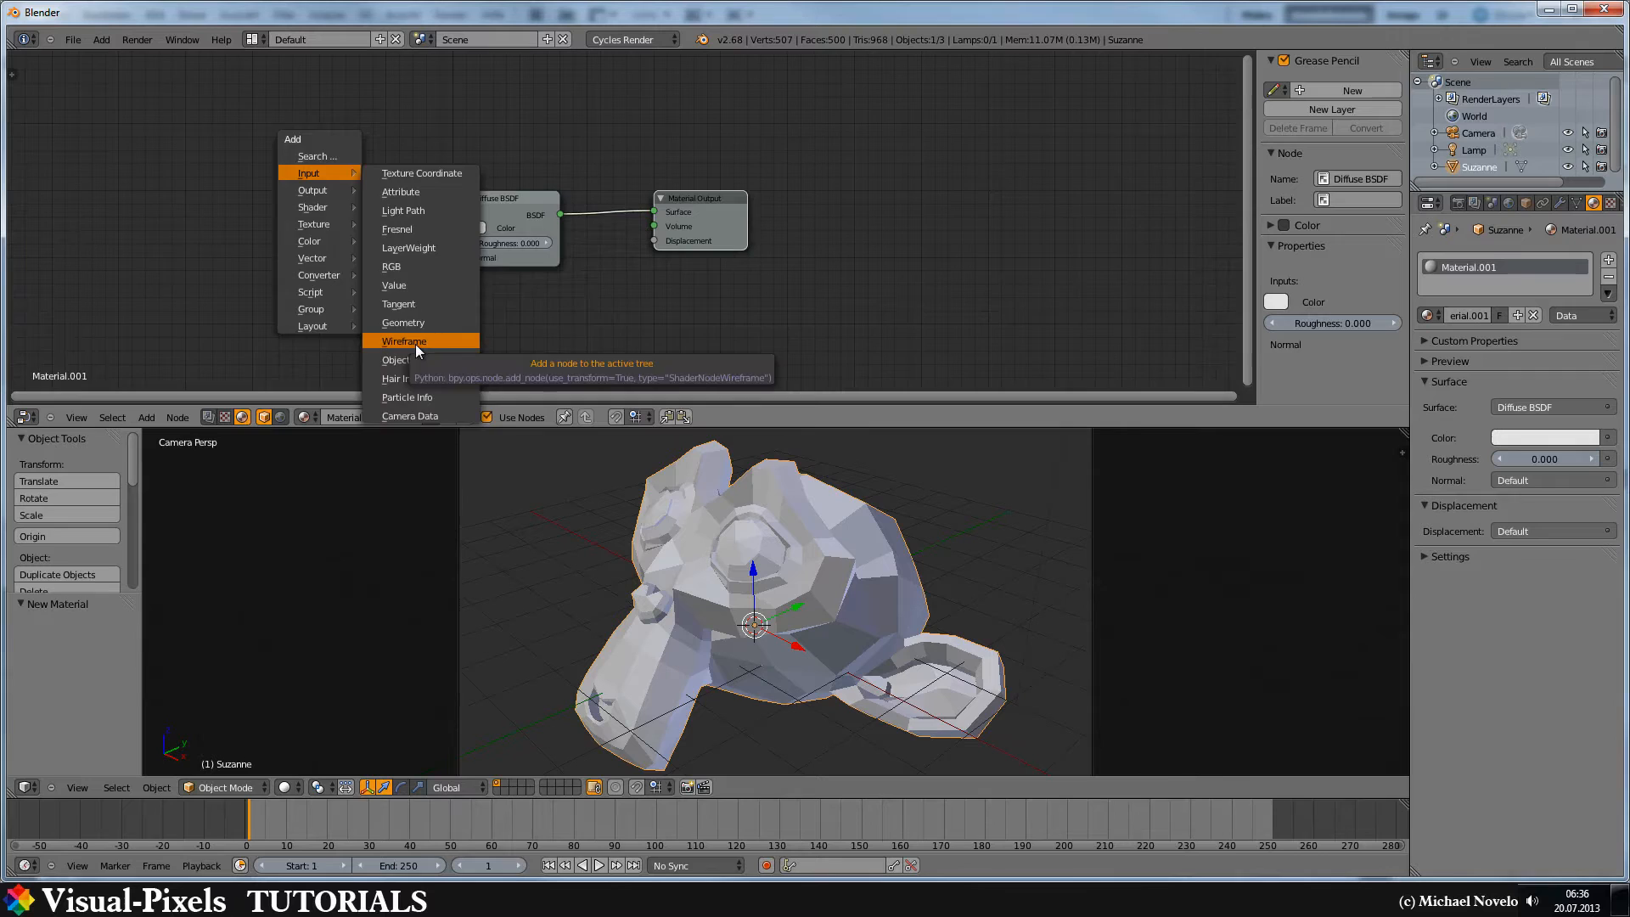
{"action": "left_click", "coordinate": [403, 342]}
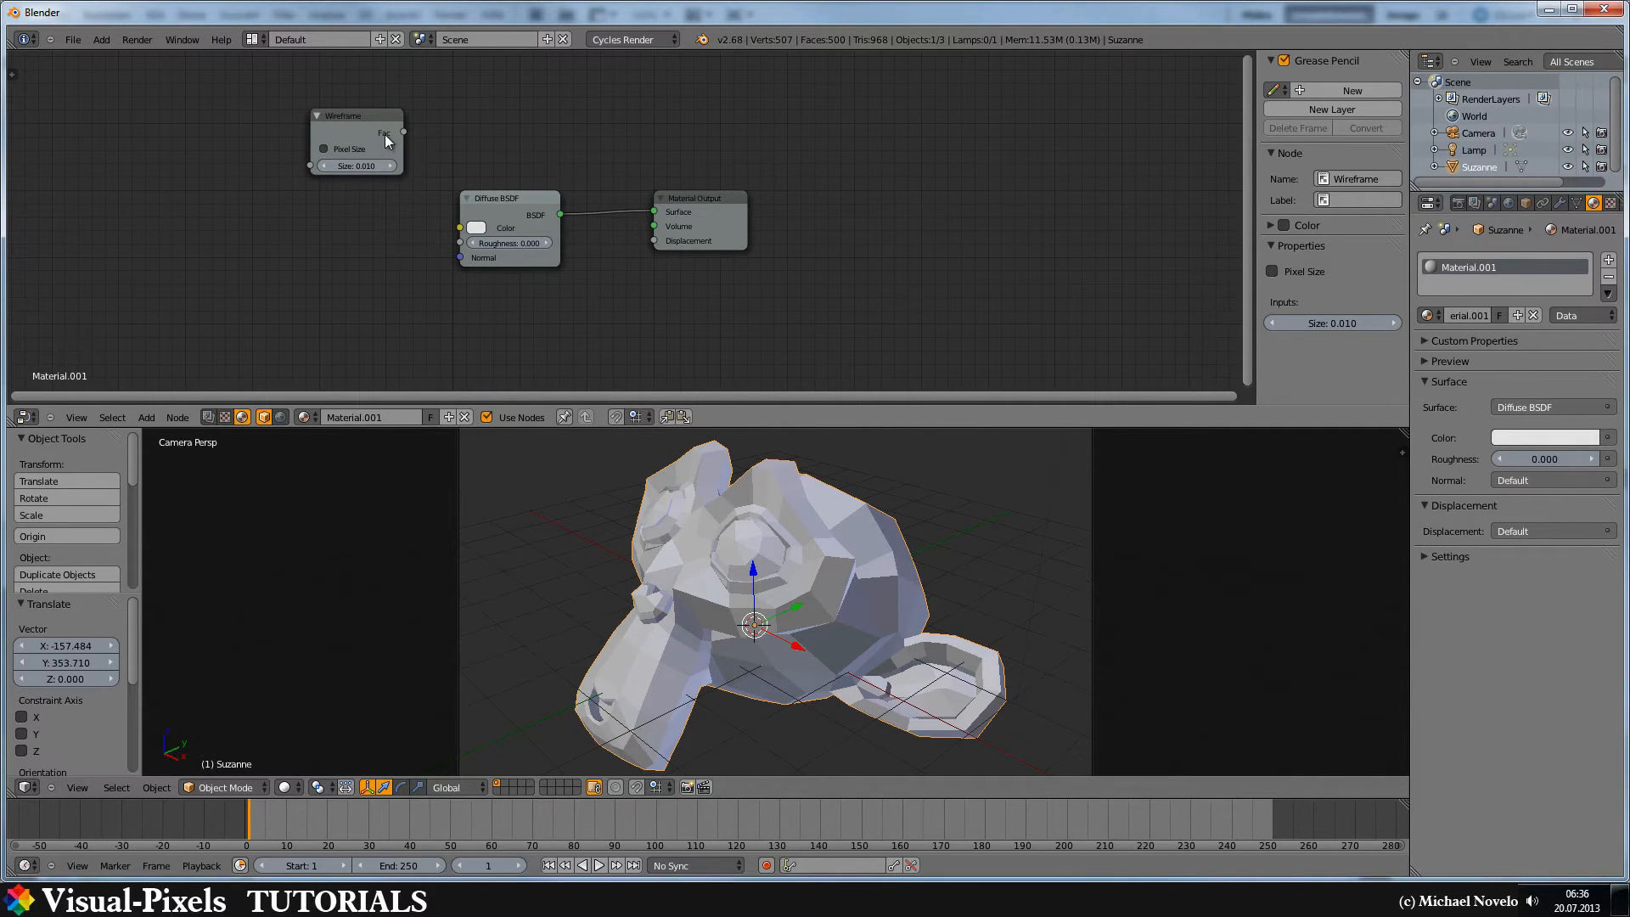
{"action": "left_click_drag", "start_coordinate": [509, 198], "coordinate": [387, 207]}
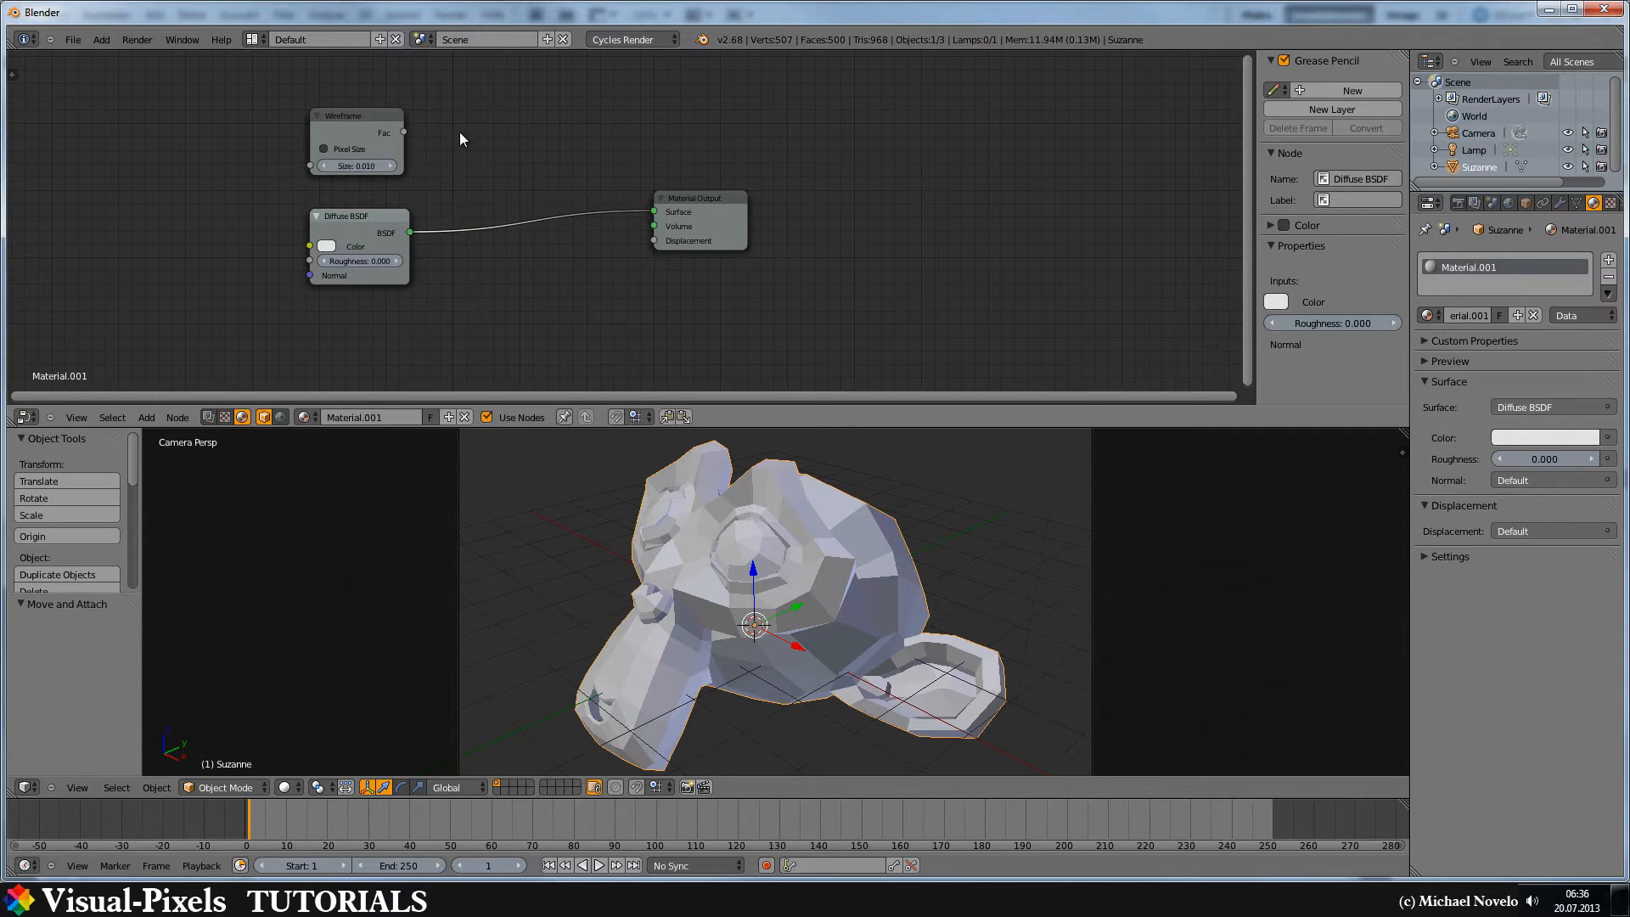
{"action": "mouse_move", "coordinate": [505, 173]}
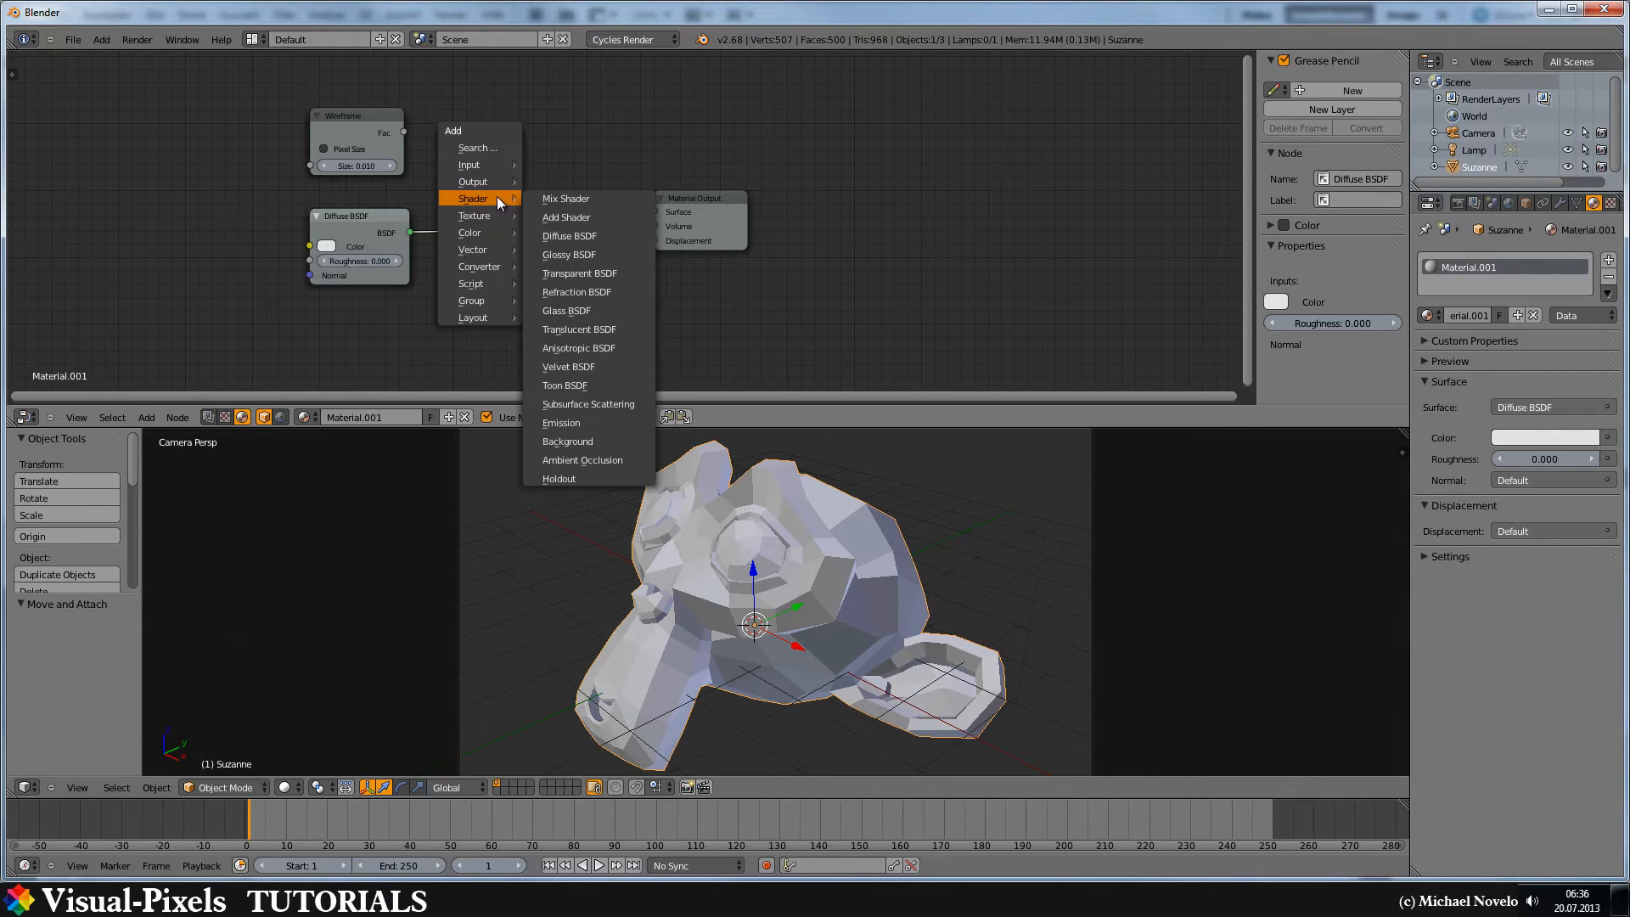
Insert a Mix Shader node between the Diffuse BSDF and the material output.
{"action": "left_click", "coordinate": [566, 199]}
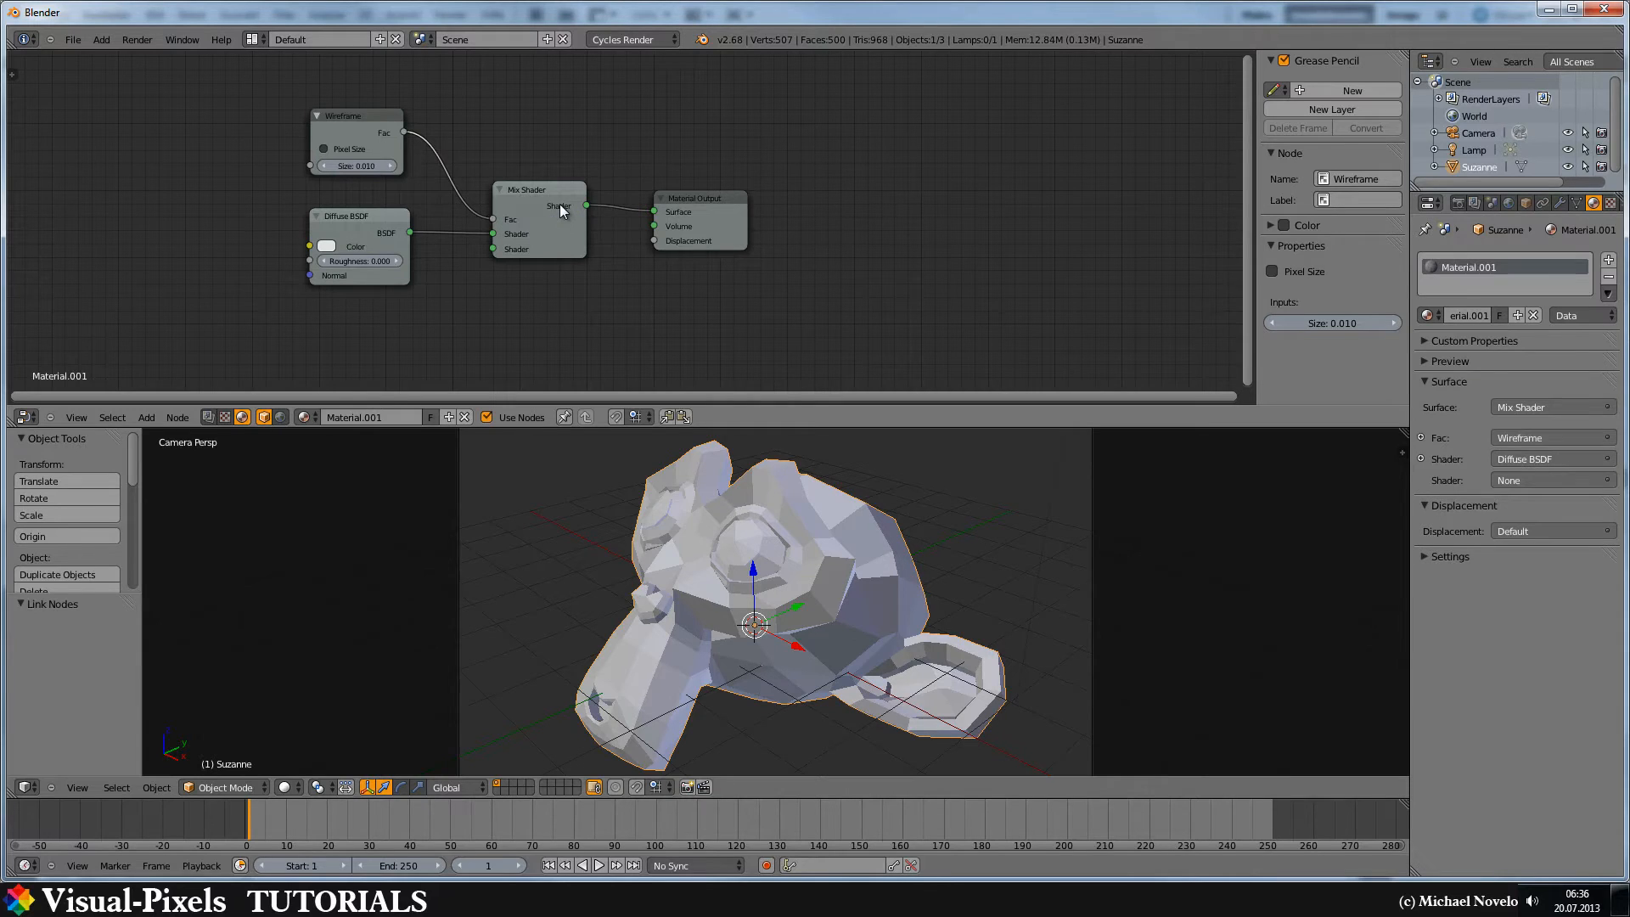
{"action": "left_click", "coordinate": [284, 786]}
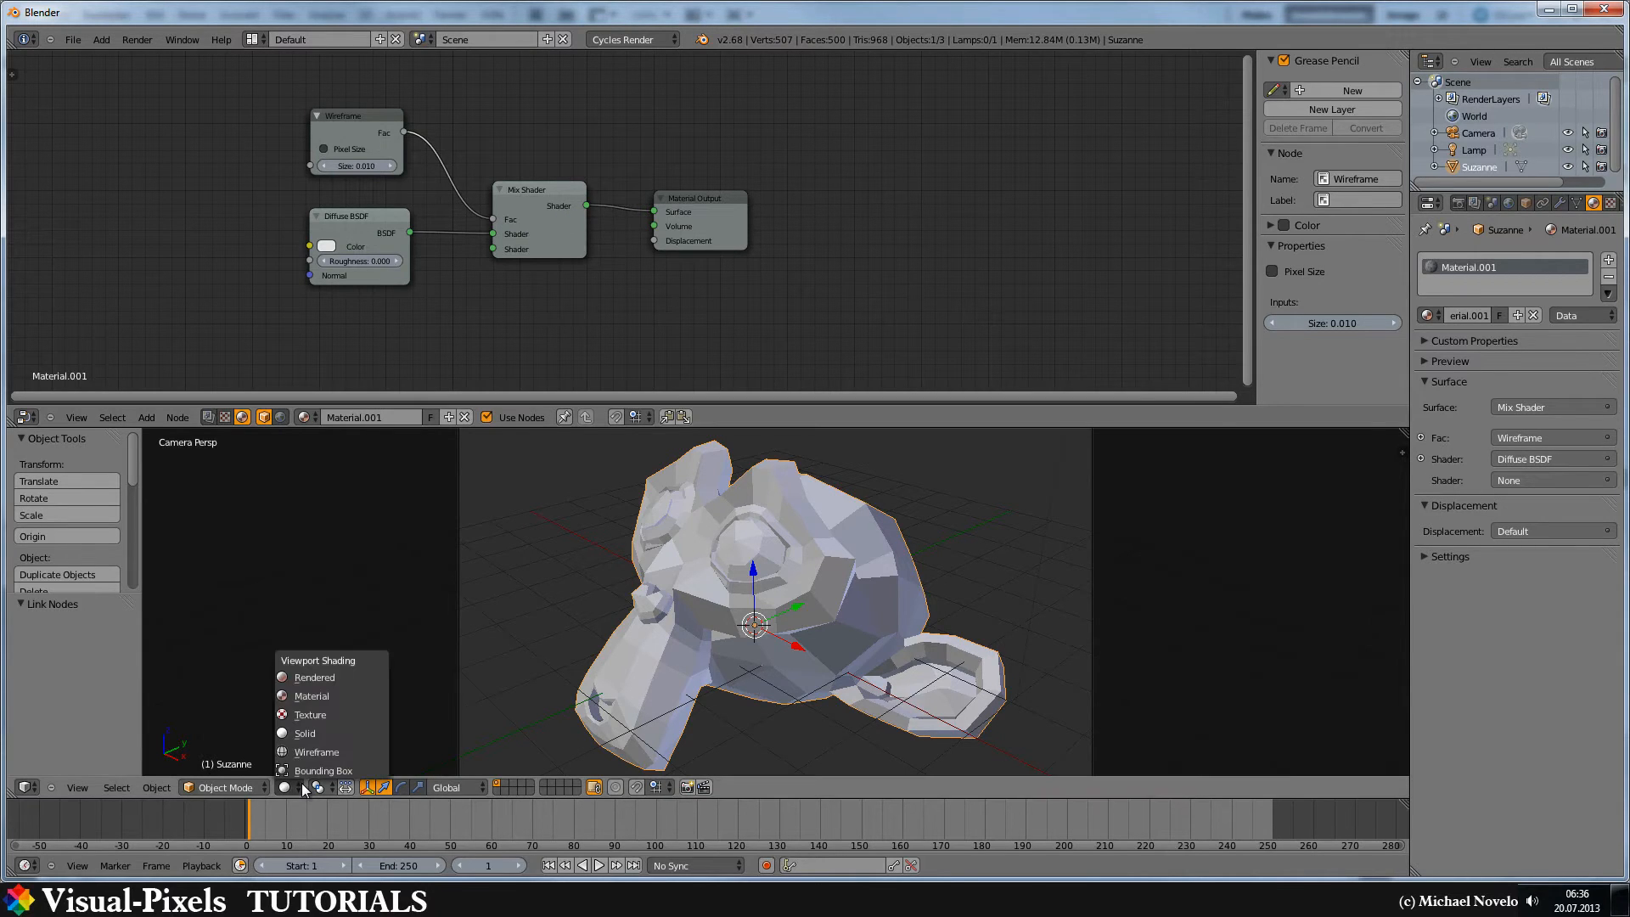
Set the camera view's viewport shading to Rendered to preview the wireframe pattern.
{"action": "left_click", "coordinate": [314, 678]}
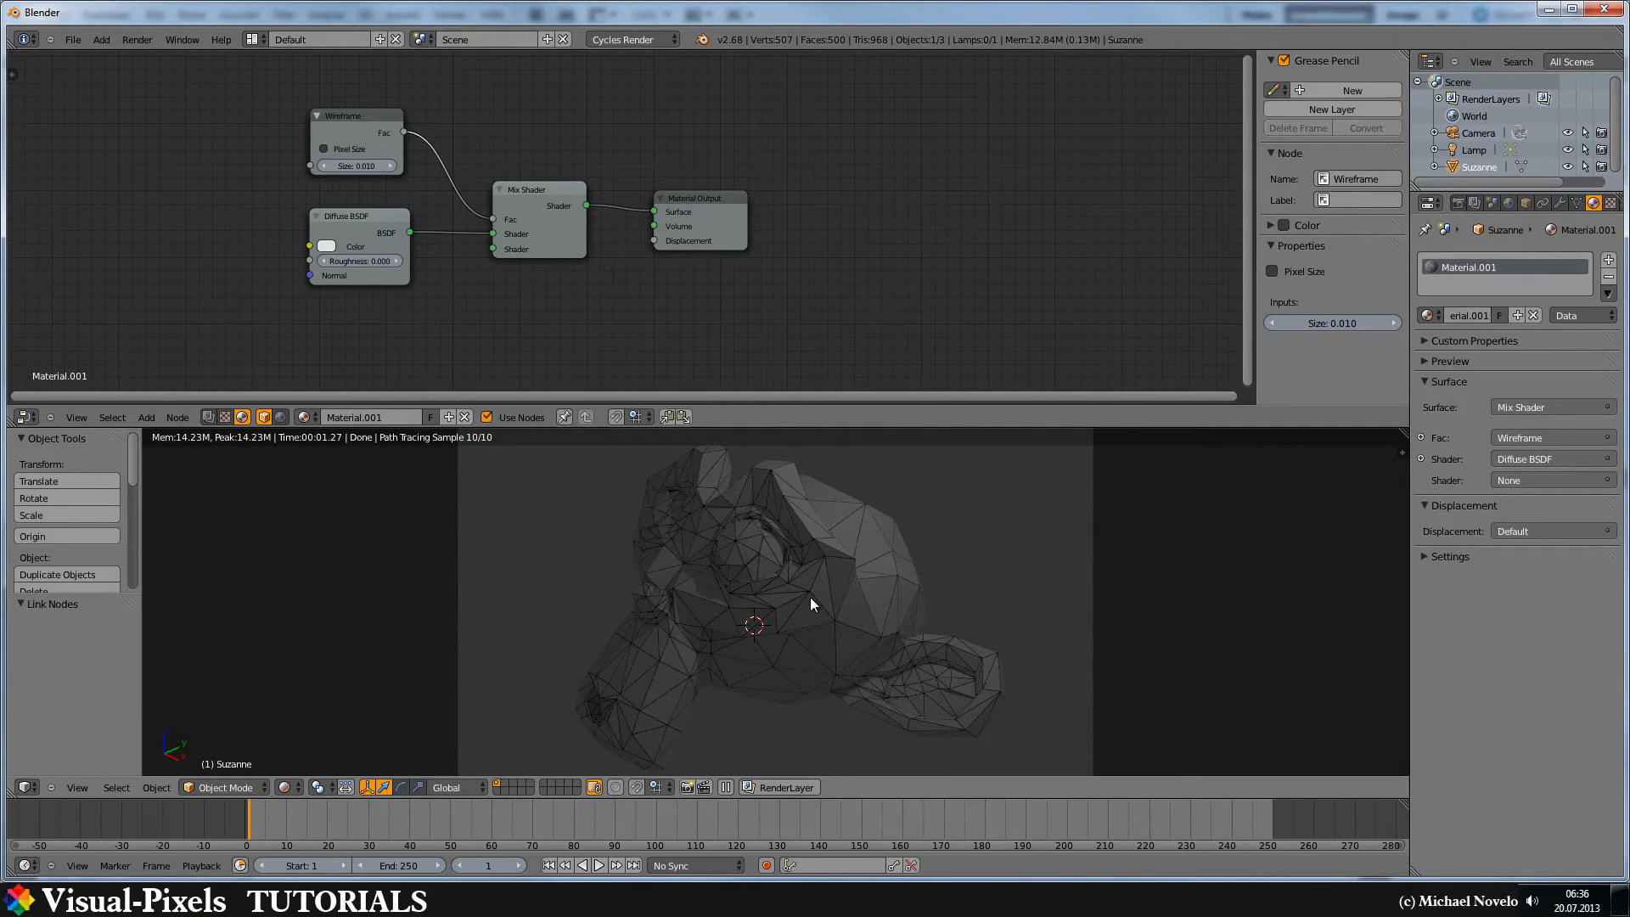
{"action": "mouse_move", "coordinate": [873, 521]}
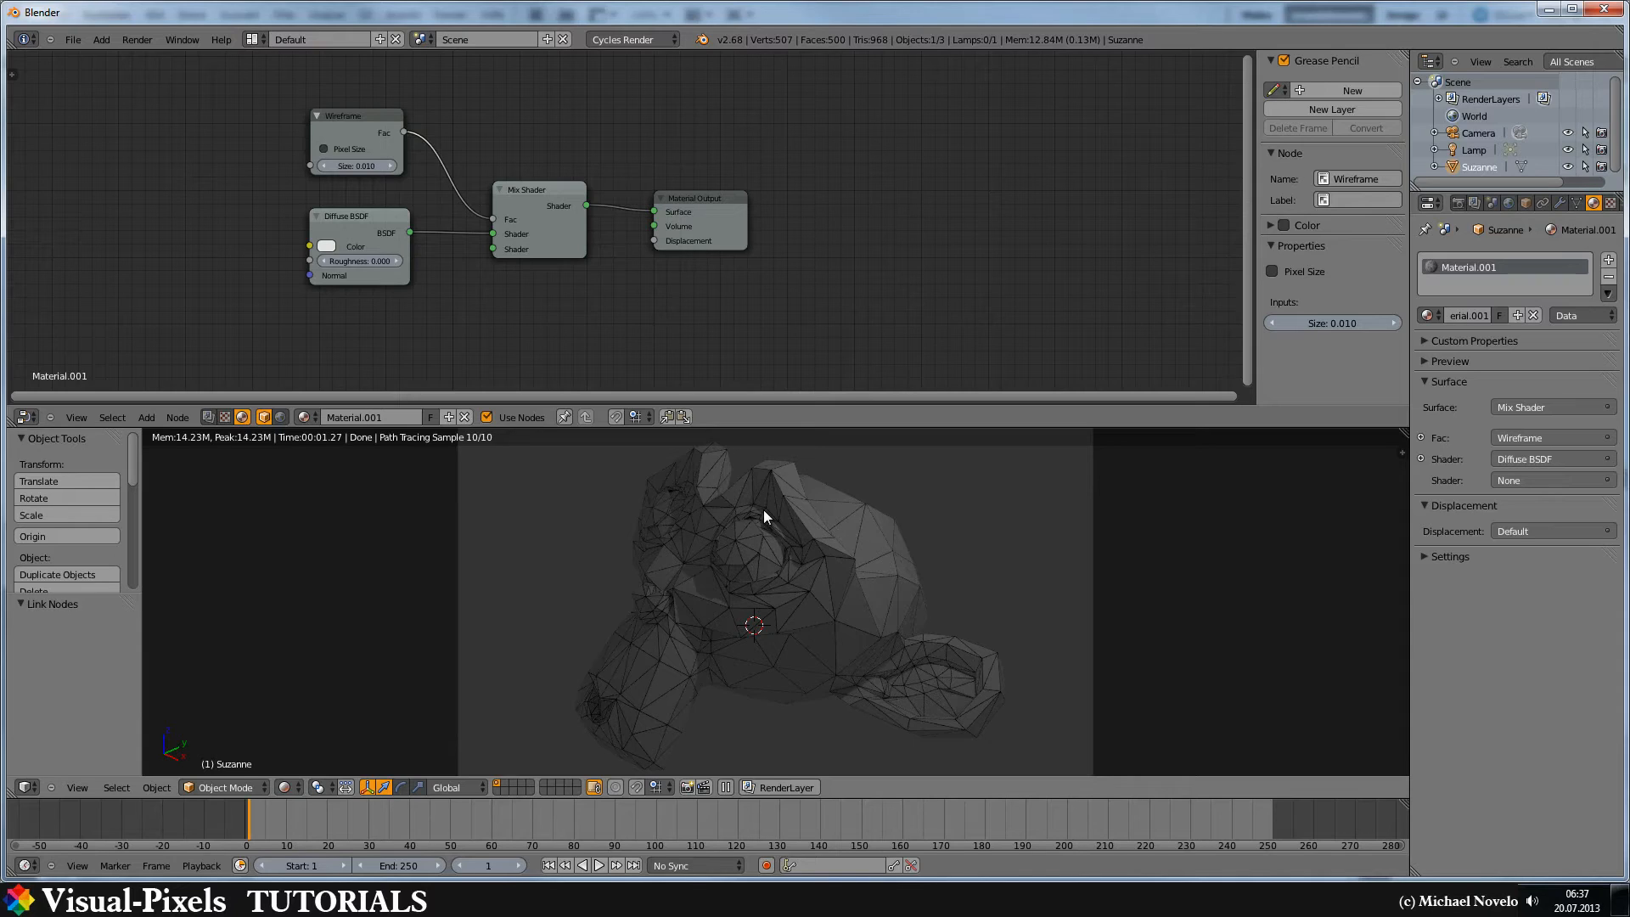
{"action": "mouse_move", "coordinate": [822, 591]}
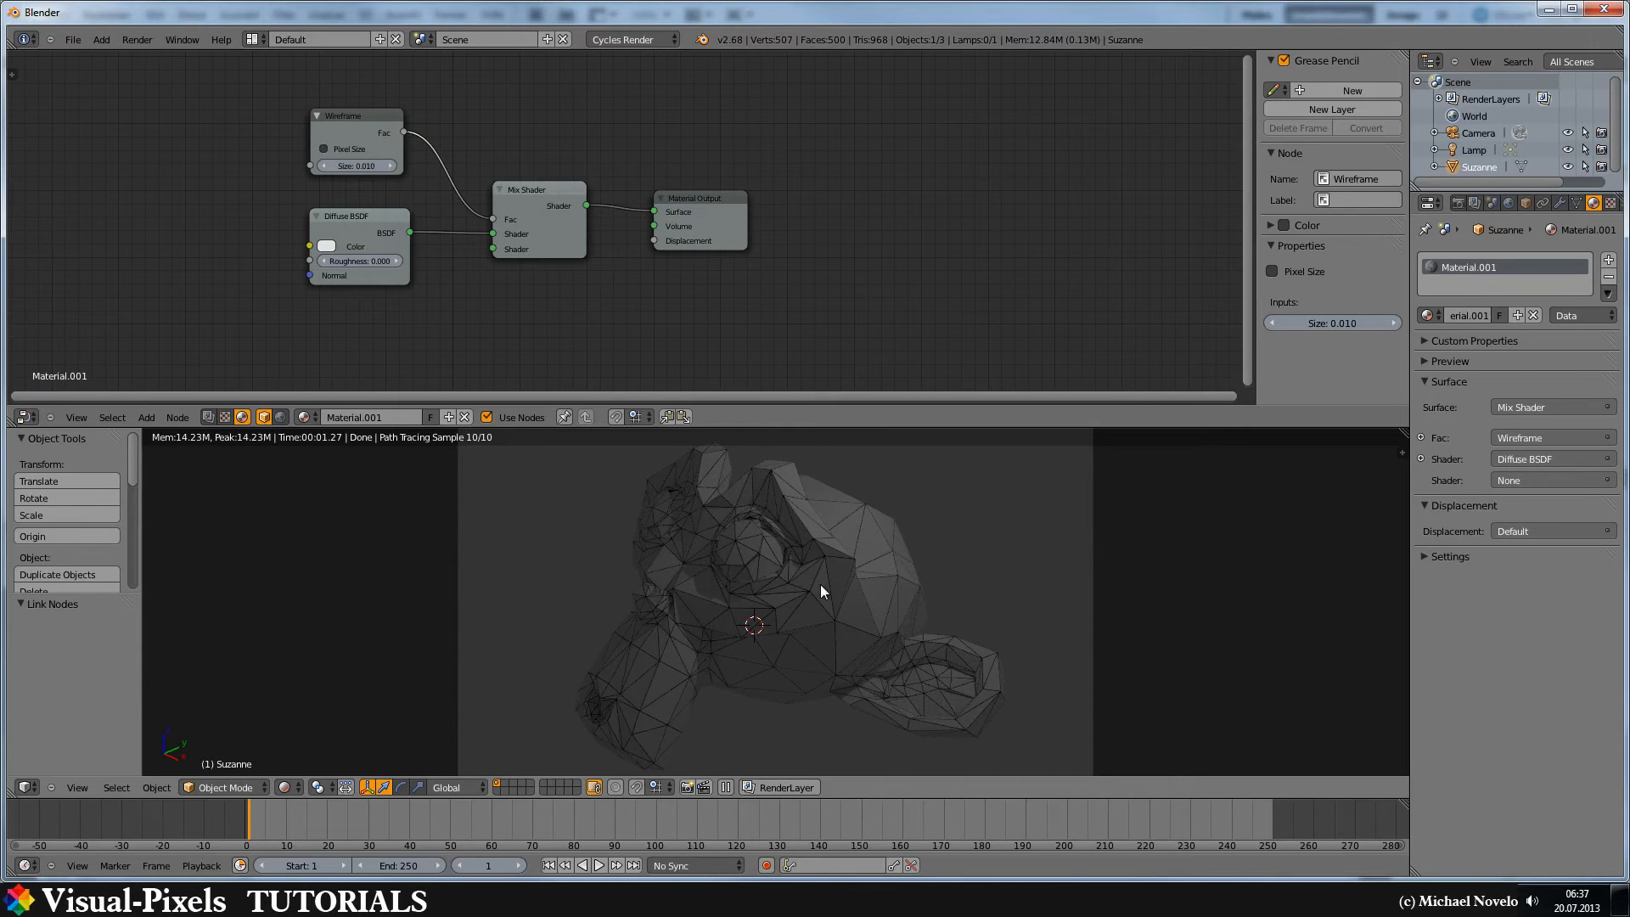
{"action": "mouse_move", "coordinate": [608, 322]}
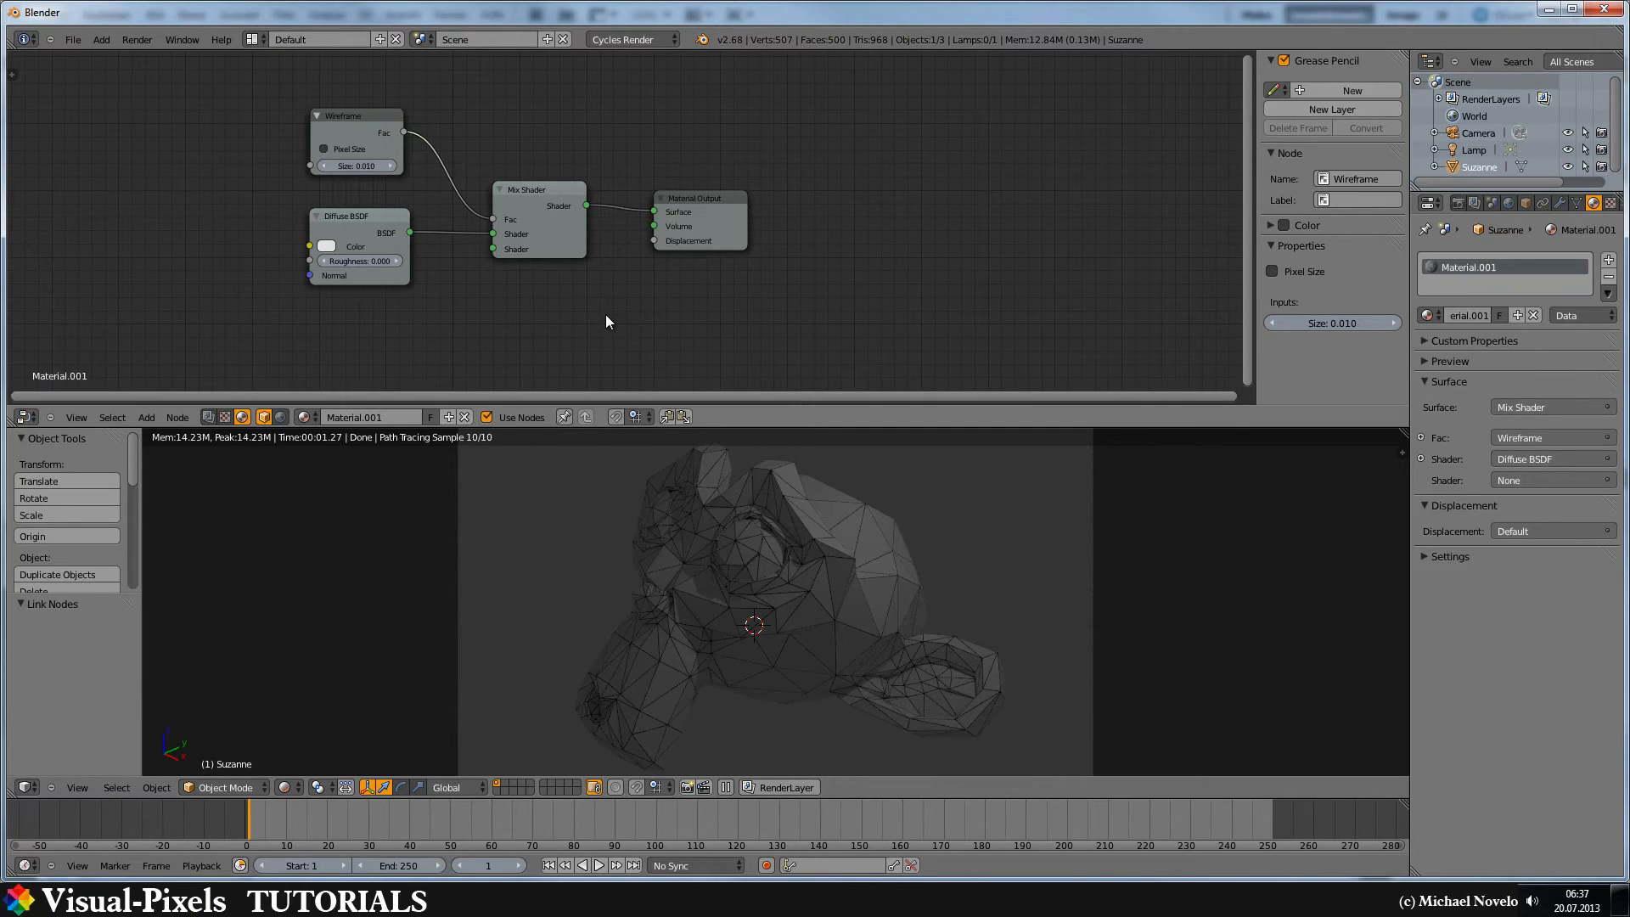
{"action": "left_click", "coordinate": [146, 417]}
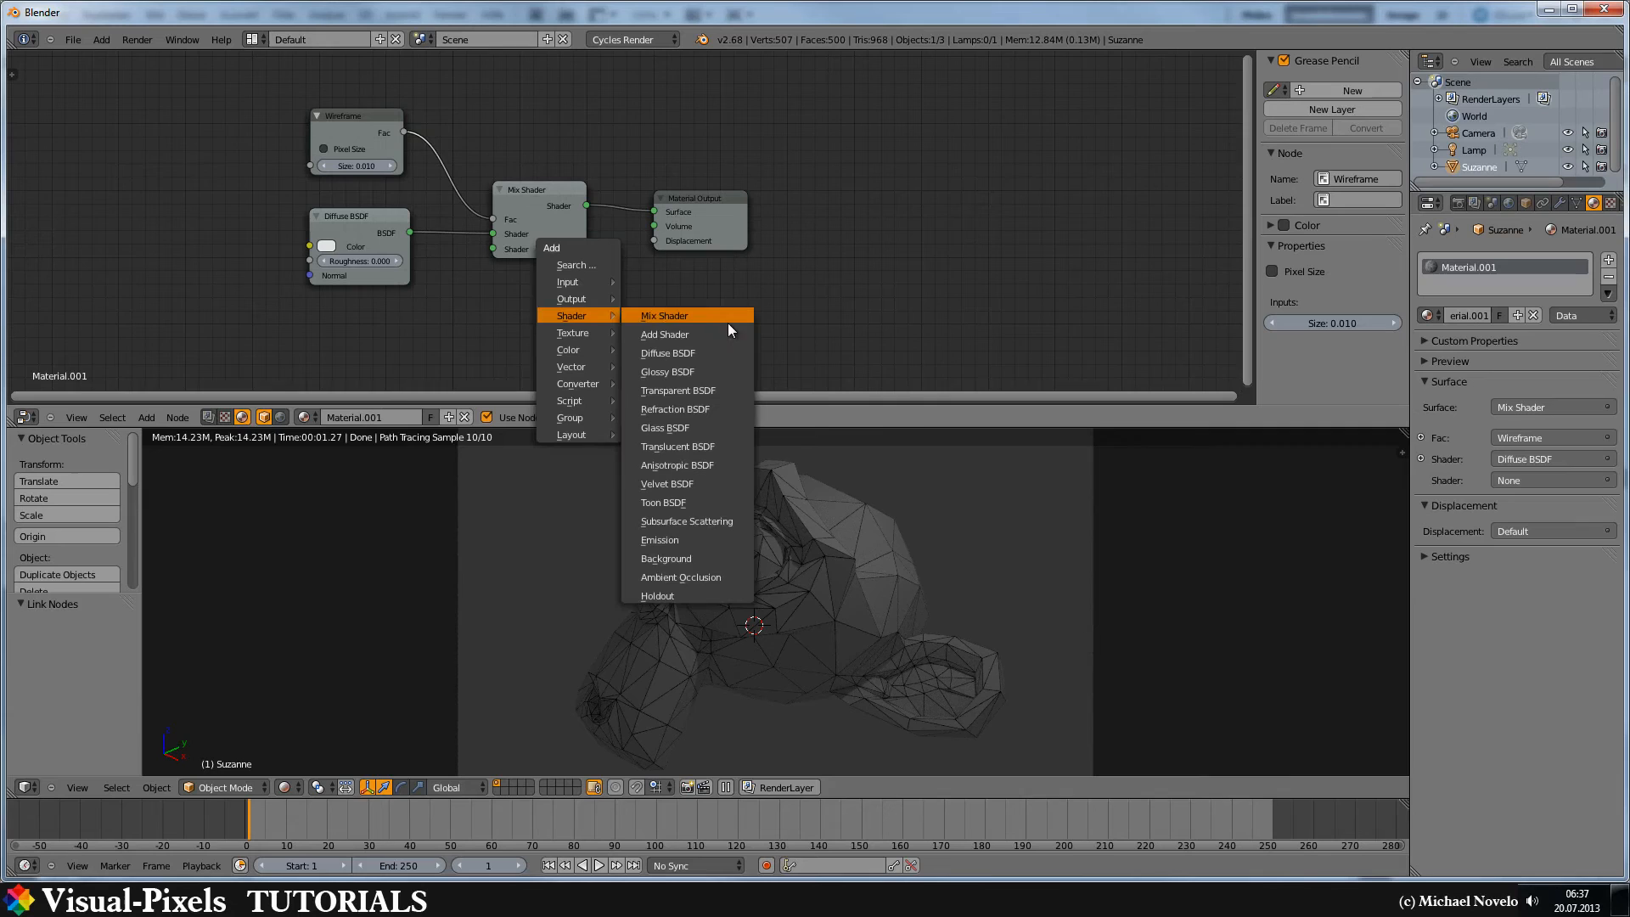
{"action": "mouse_move", "coordinate": [670, 545]}
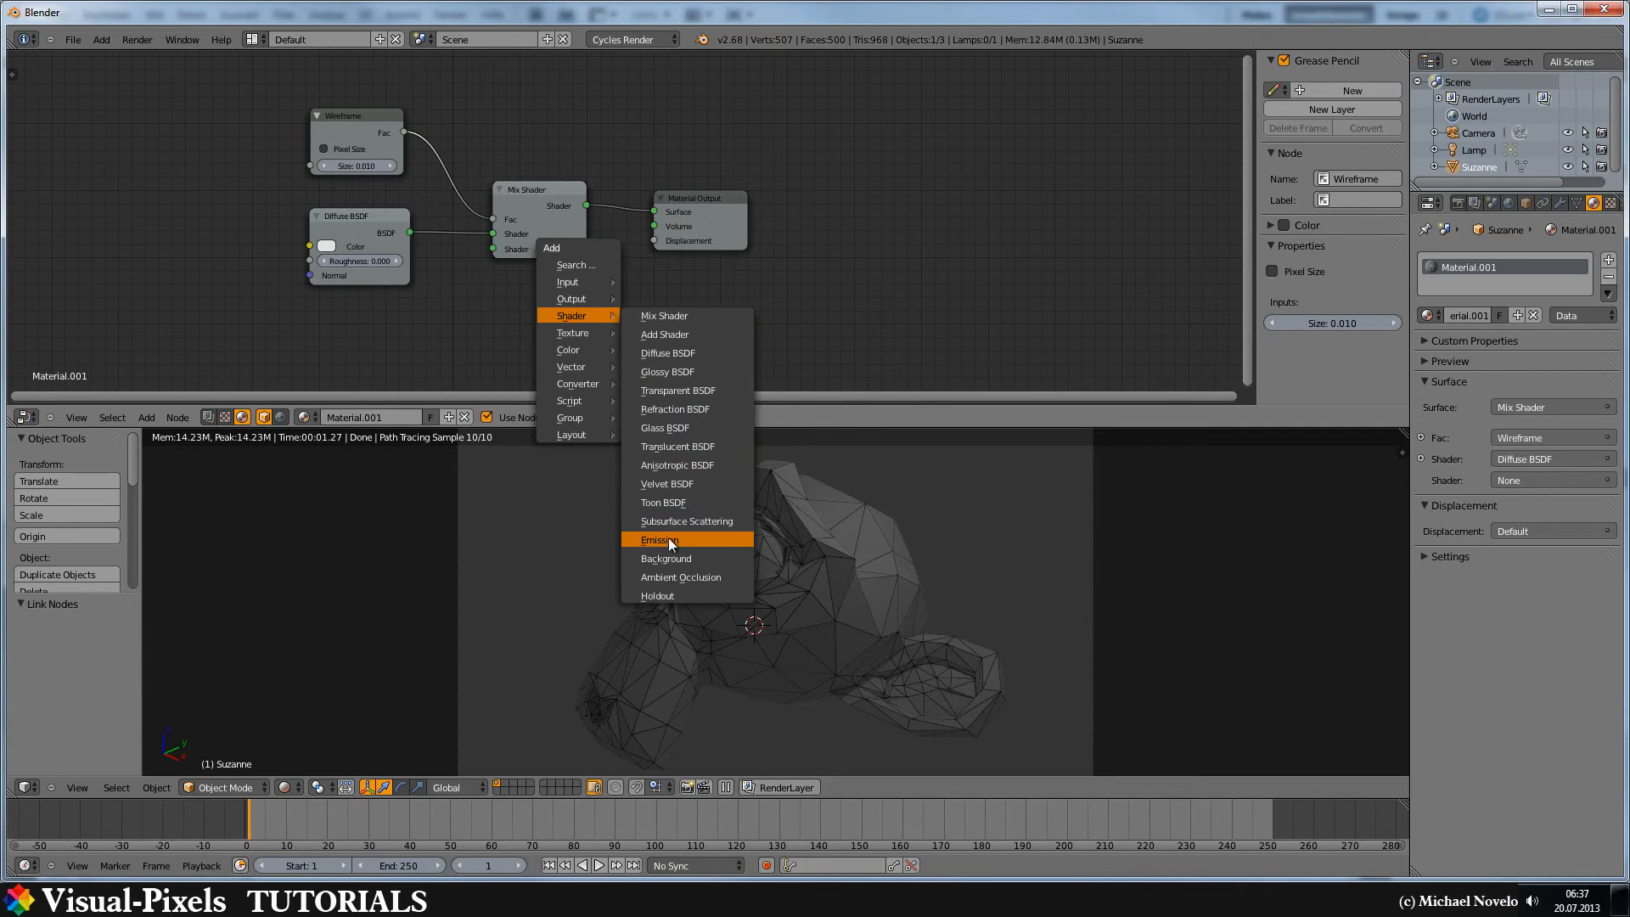
Add an Emission shader node for the Mix Shader's second input.
{"action": "left_click", "coordinate": [659, 540]}
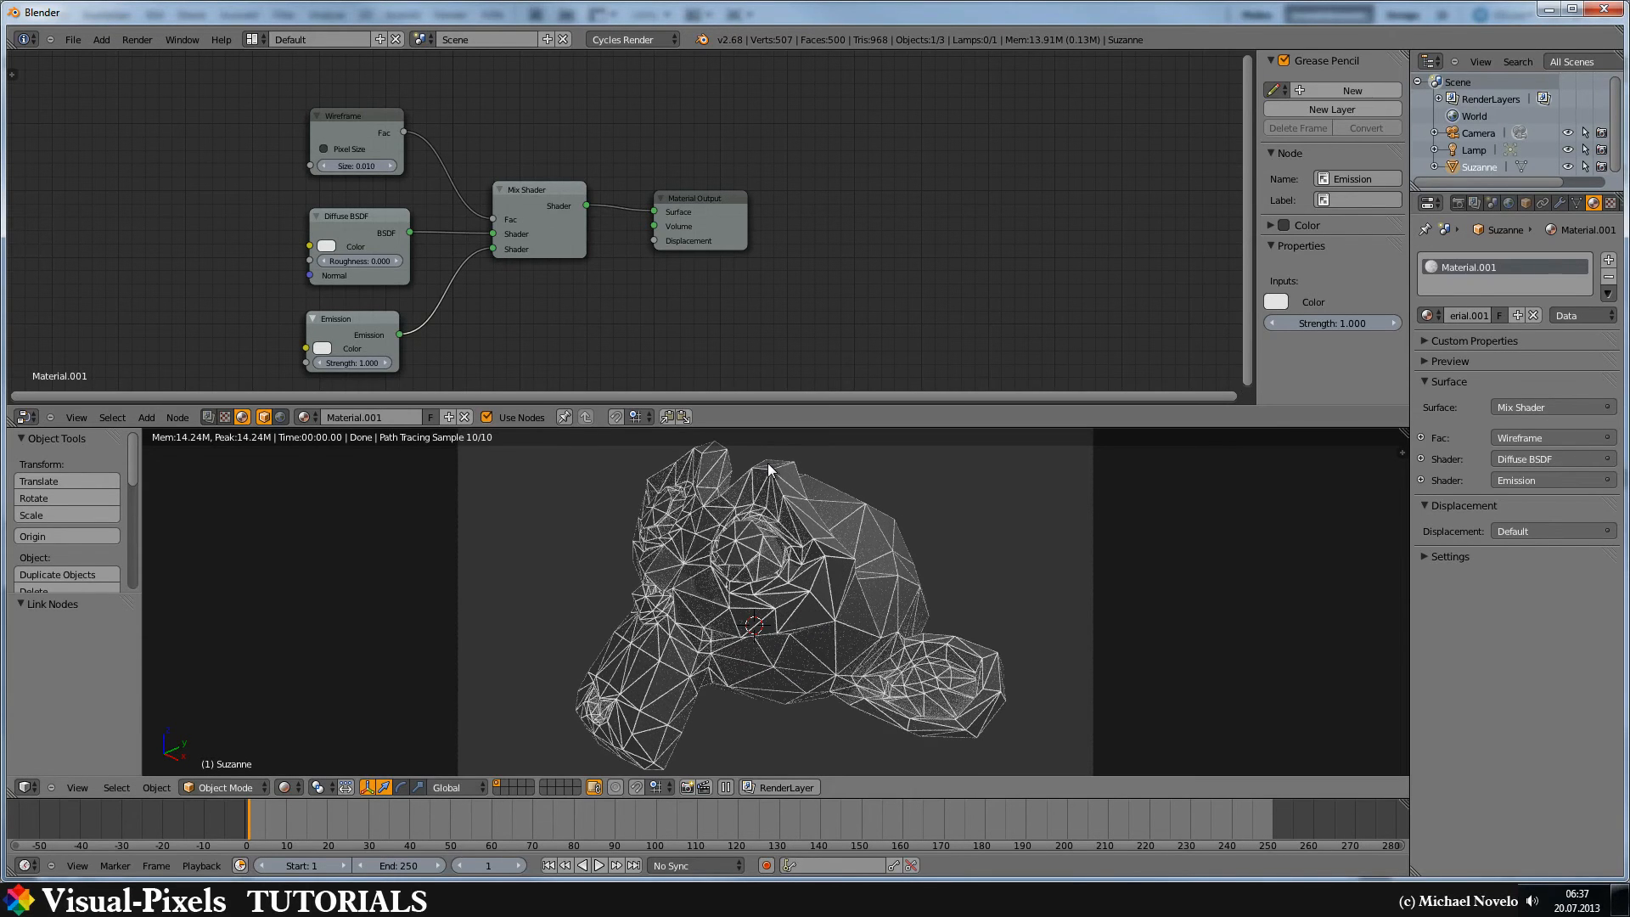
{"action": "mouse_move", "coordinate": [901, 661]}
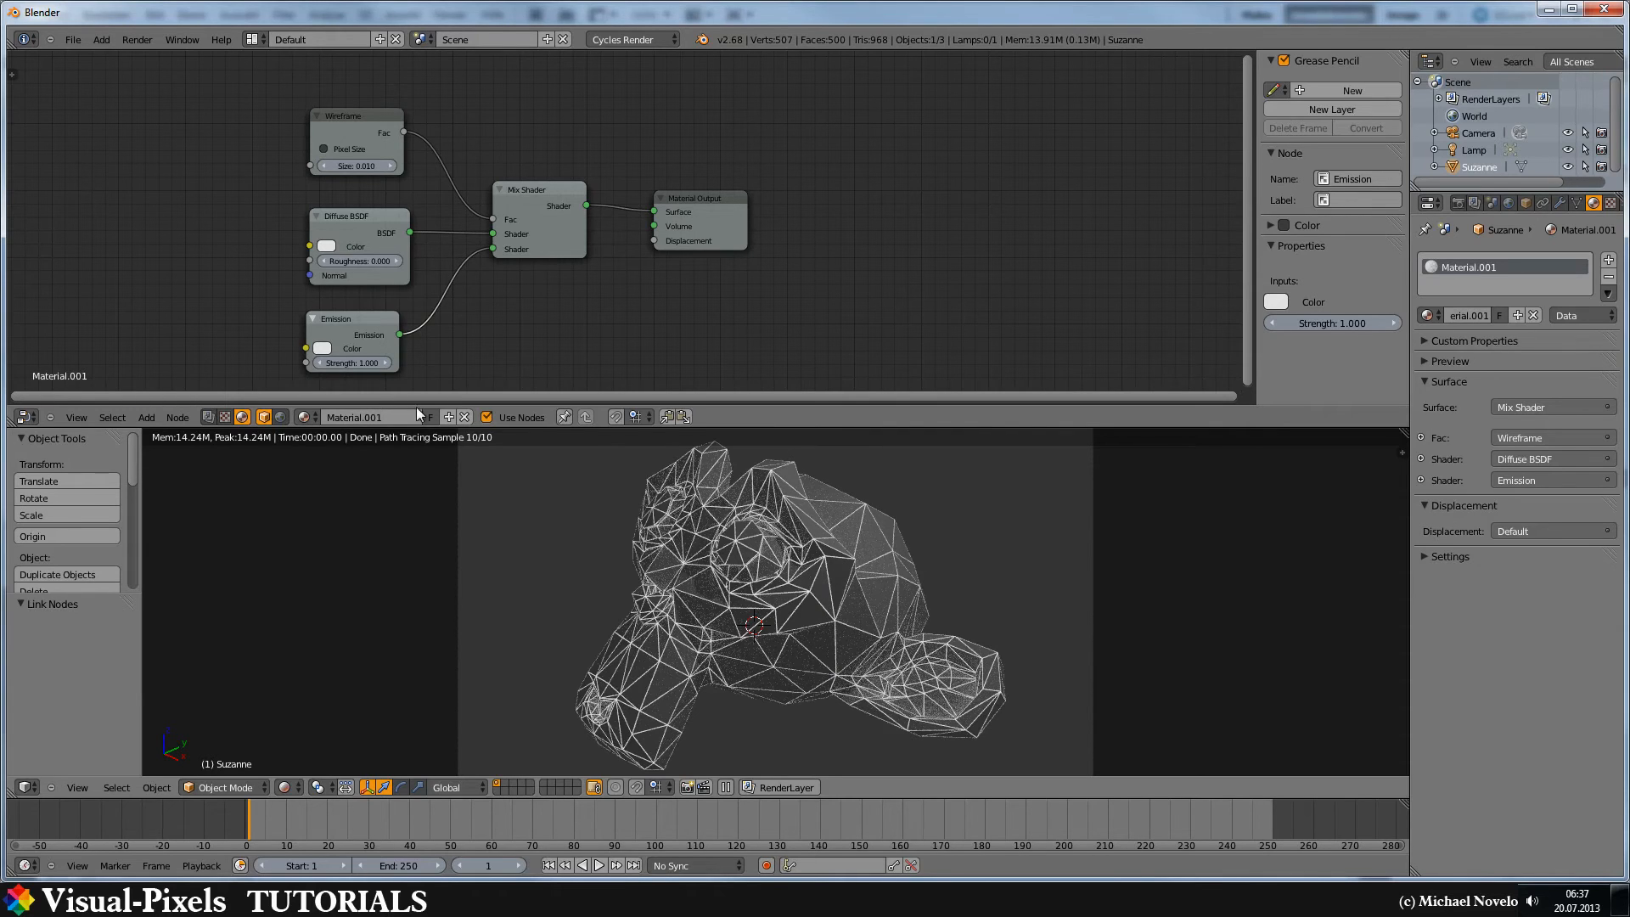
Colour the Emission node green and the Diffuse BSDF magenta.
{"action": "left_click", "coordinate": [325, 246]}
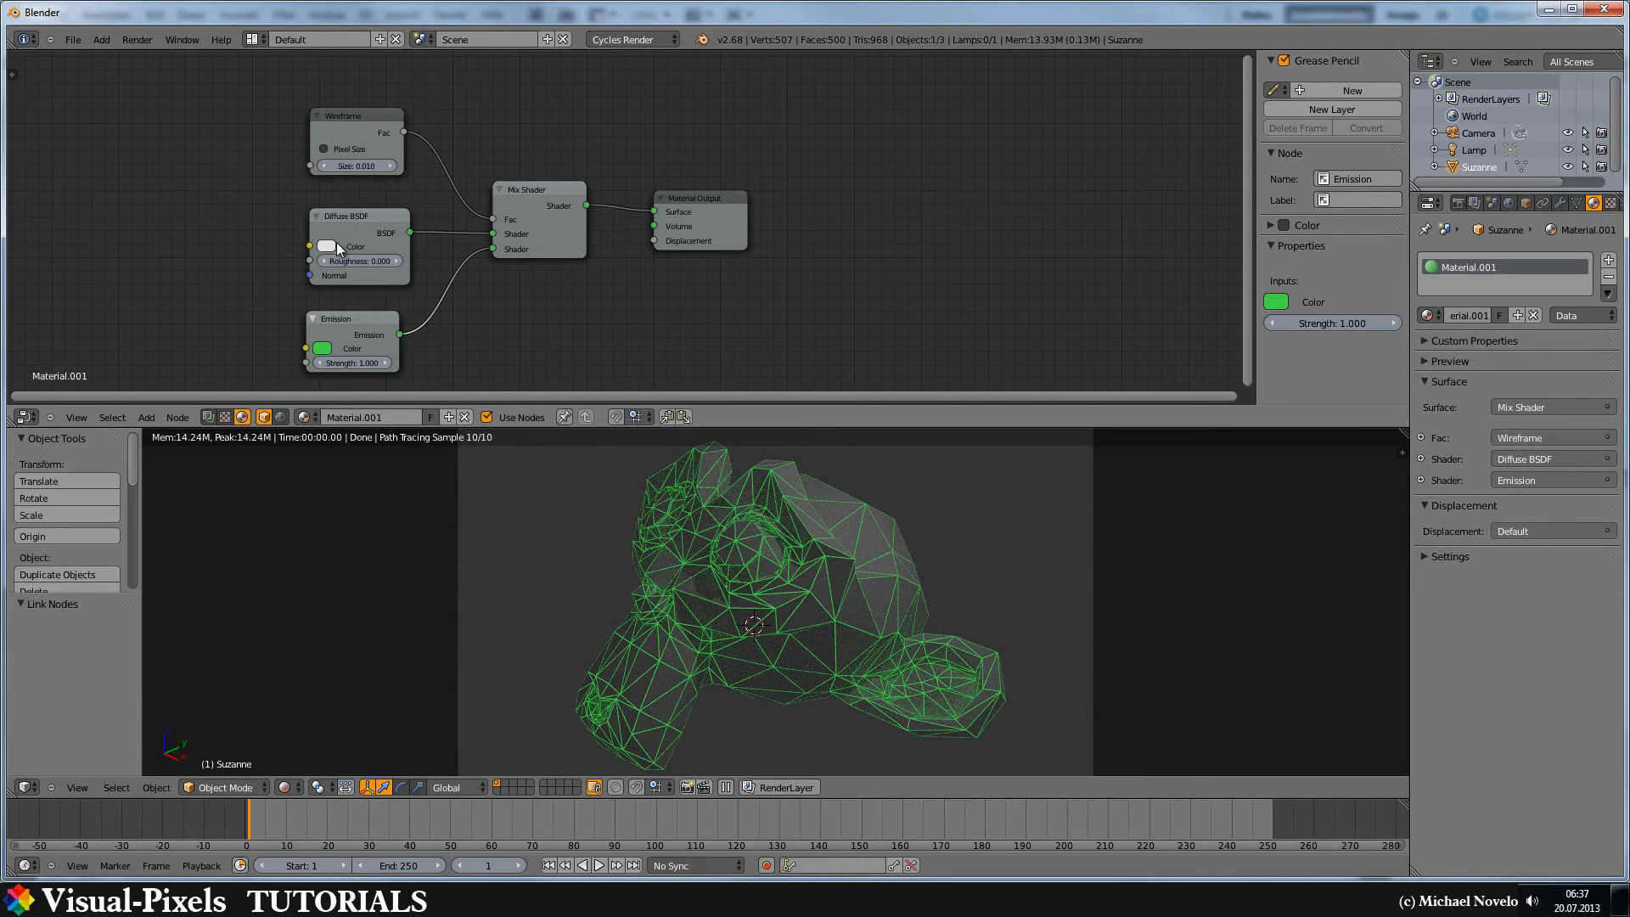
{"action": "left_click", "coordinate": [327, 246]}
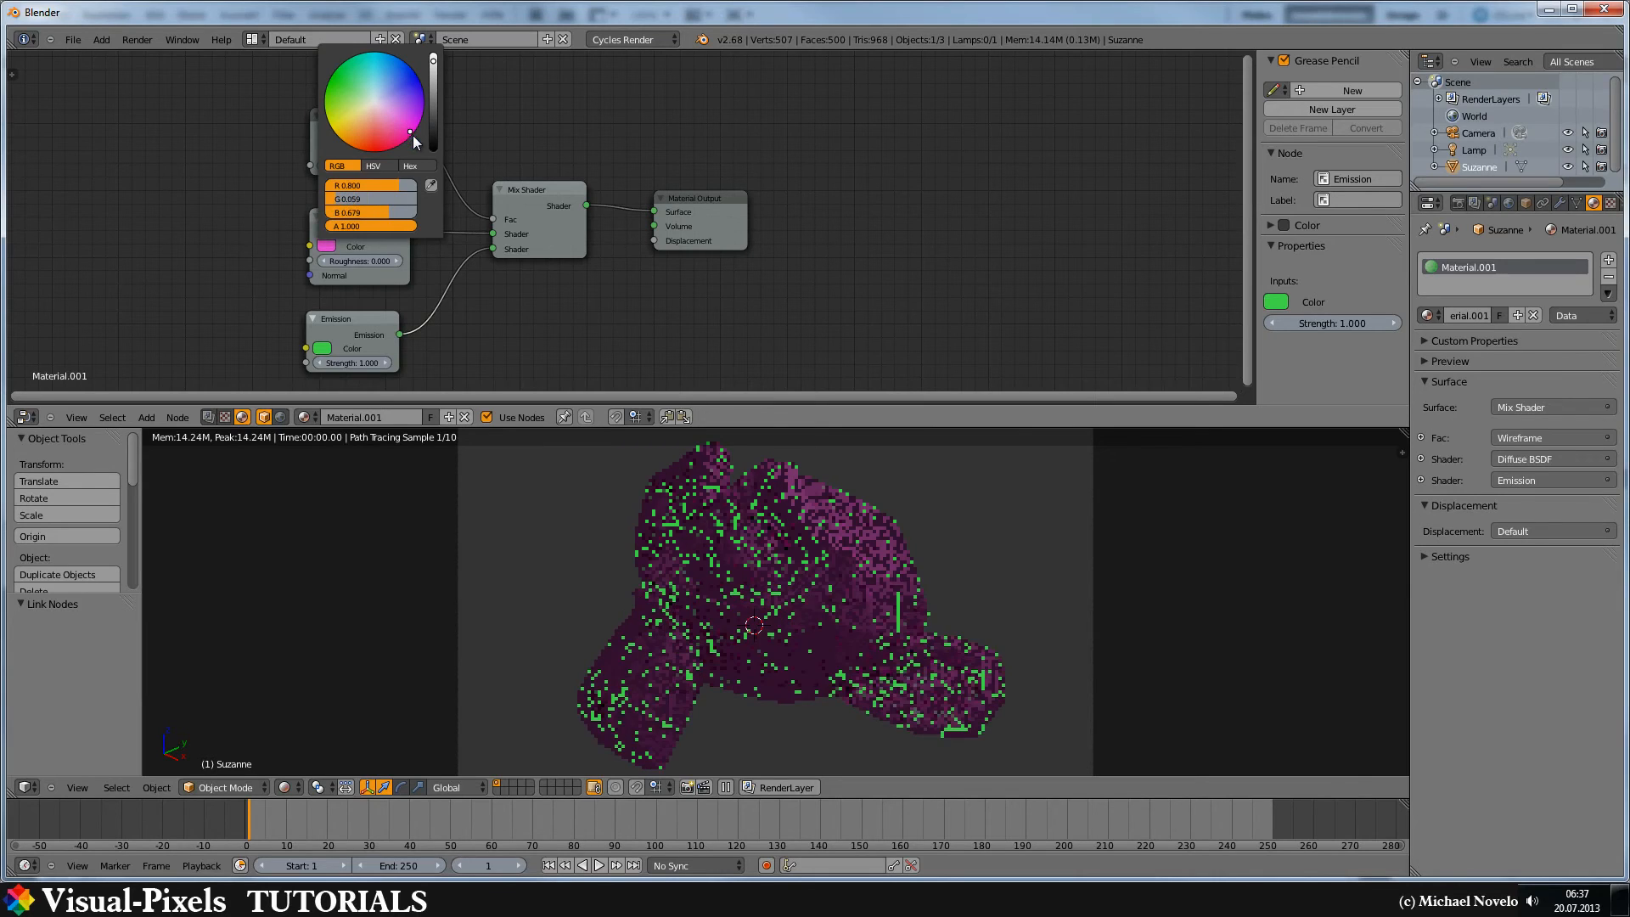
{"action": "left_click", "coordinate": [935, 228]}
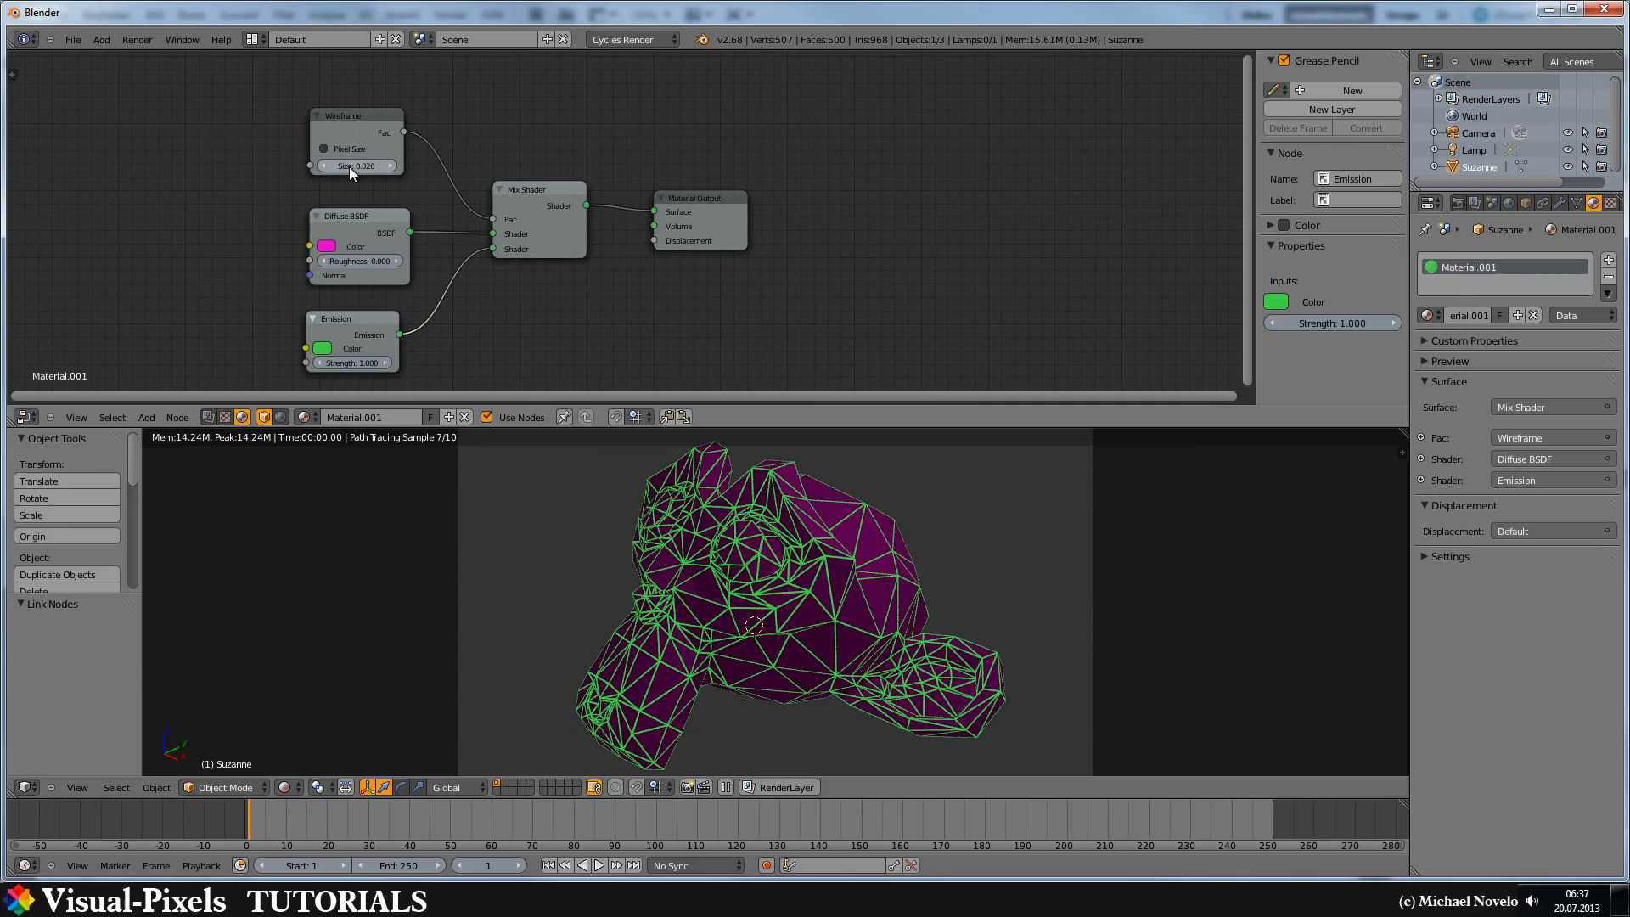
{"action": "mouse_move", "coordinate": [523, 498]}
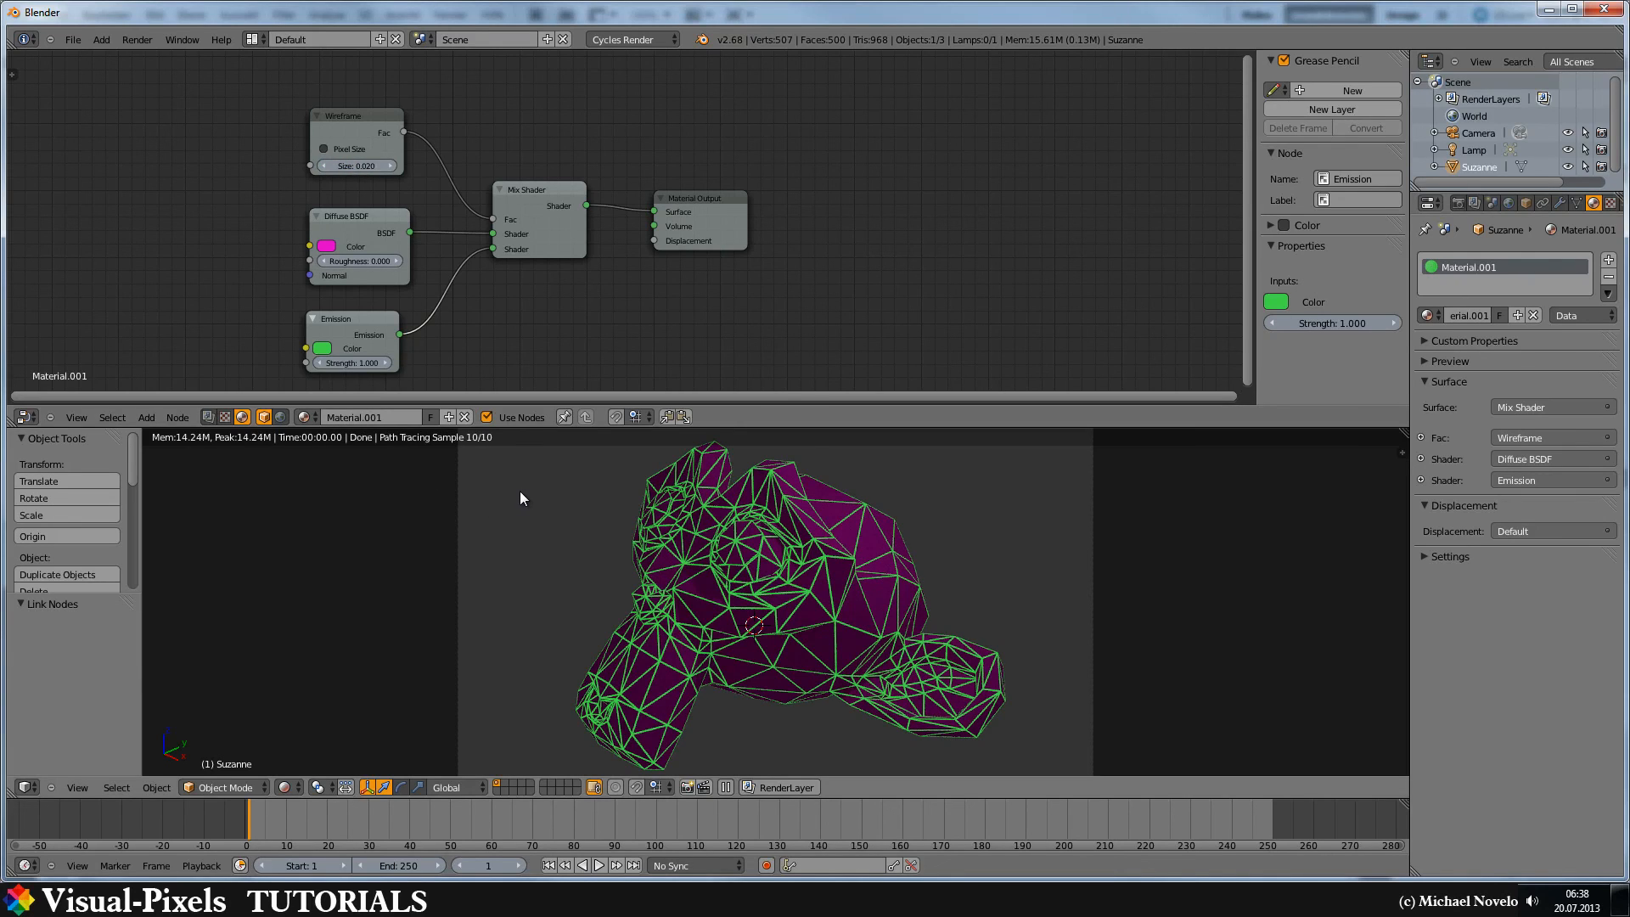